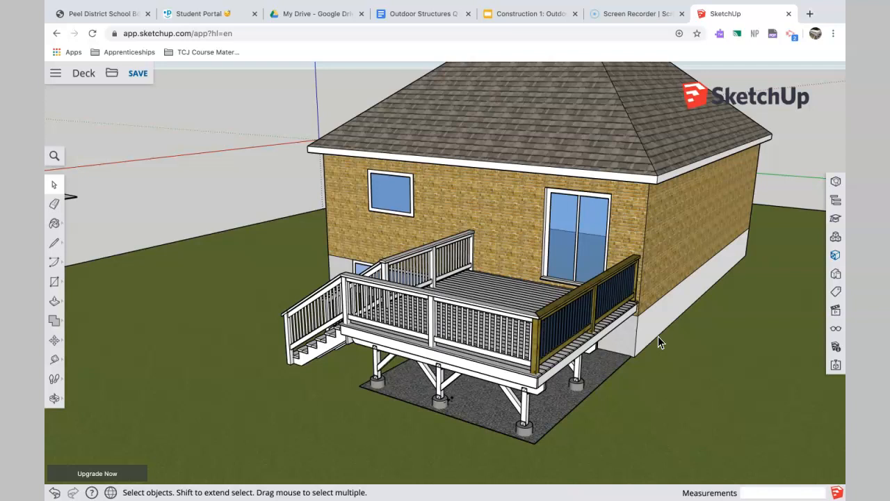
{"action": "mouse_move", "coordinate": [661, 321]}
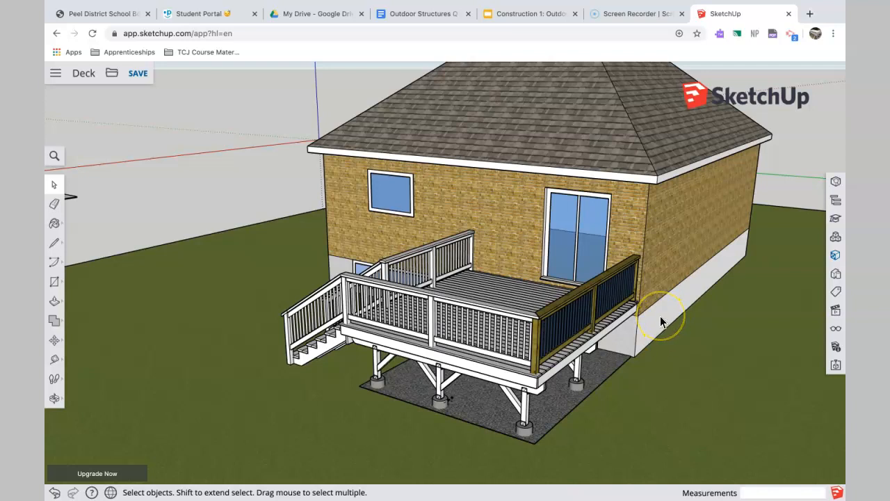
{"action": "mouse_move", "coordinate": [660, 321]}
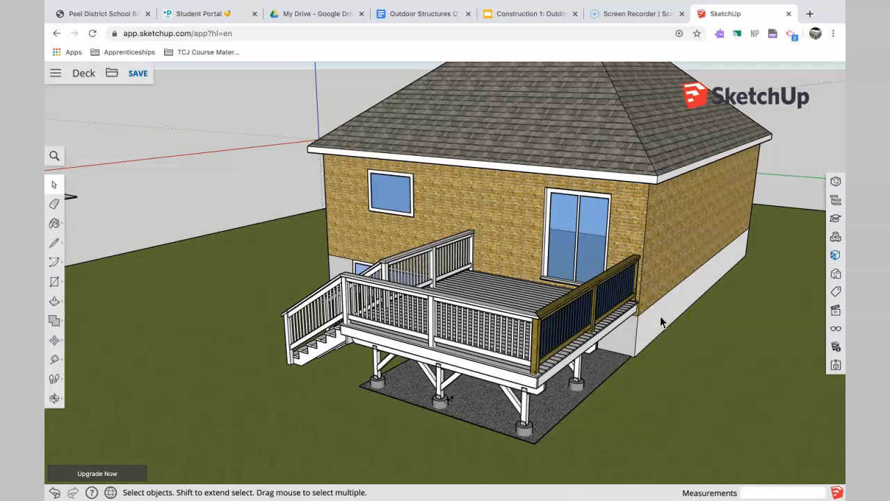
Step: Zoom in on the deck's support posts, footings and underside framing beside the house
{"action": "left_click_drag", "start_coordinate": [660, 323], "coordinate": [581, 348]}
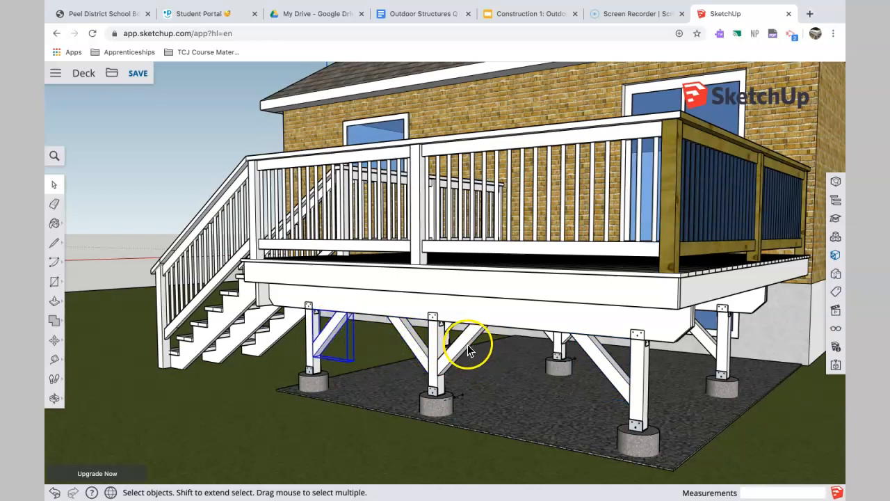
Step: Orbit around to view the deck's outer corner where the stained railing meets the decking edge
{"action": "left_click_drag", "start_coordinate": [466, 345], "coordinate": [612, 313]}
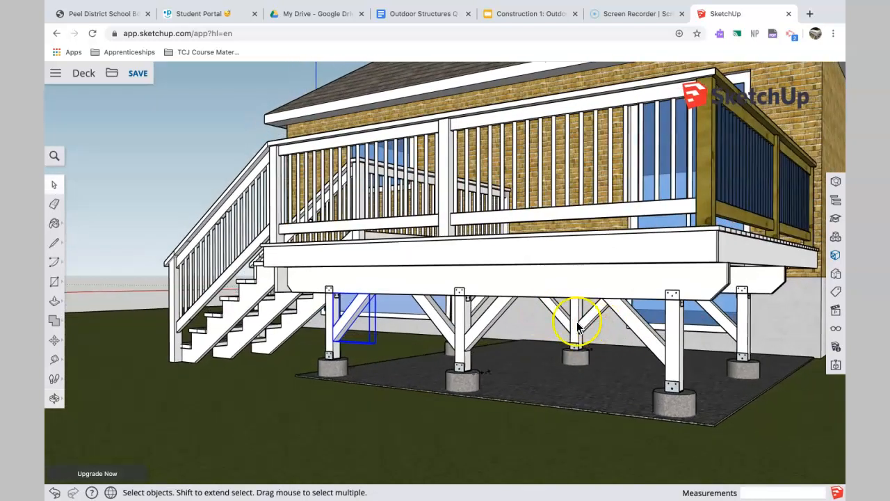
{"action": "left_click_drag", "start_coordinate": [577, 323], "coordinate": [564, 365]}
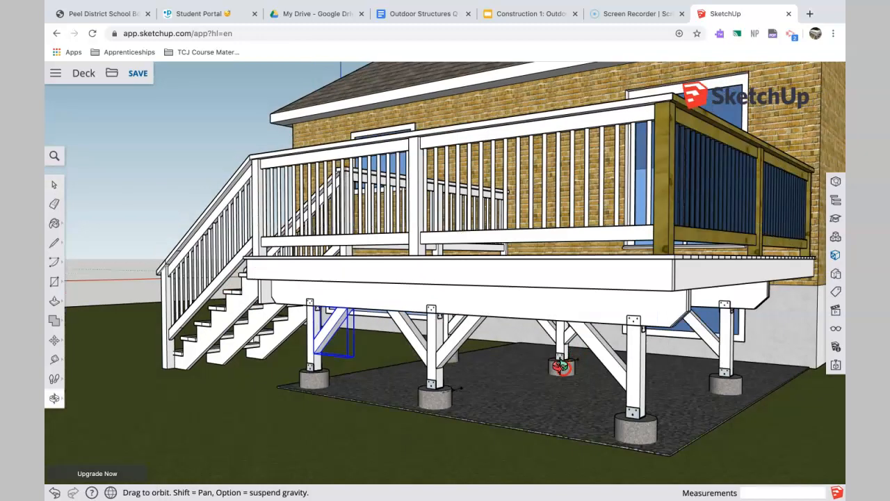
{"action": "left_click_drag", "start_coordinate": [559, 367], "coordinate": [601, 333]}
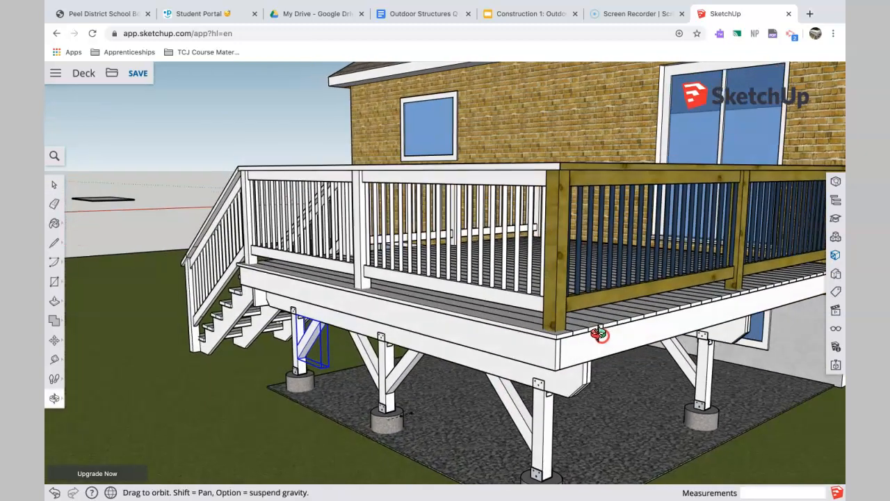
{"action": "left_click_drag", "start_coordinate": [598, 334], "coordinate": [659, 342]}
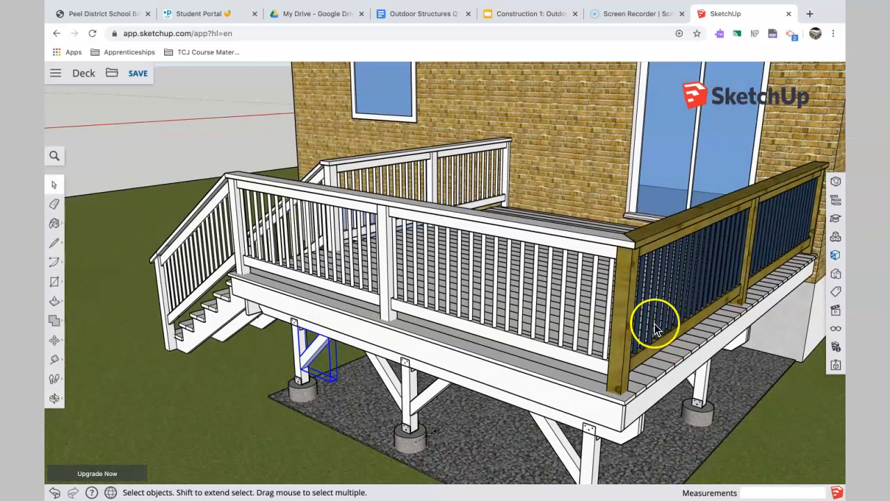
Step: Close in on the stained railing's posts and dark balusters, then look down over the decking overhang
{"action": "left_click_drag", "start_coordinate": [654, 323], "coordinate": [601, 331]}
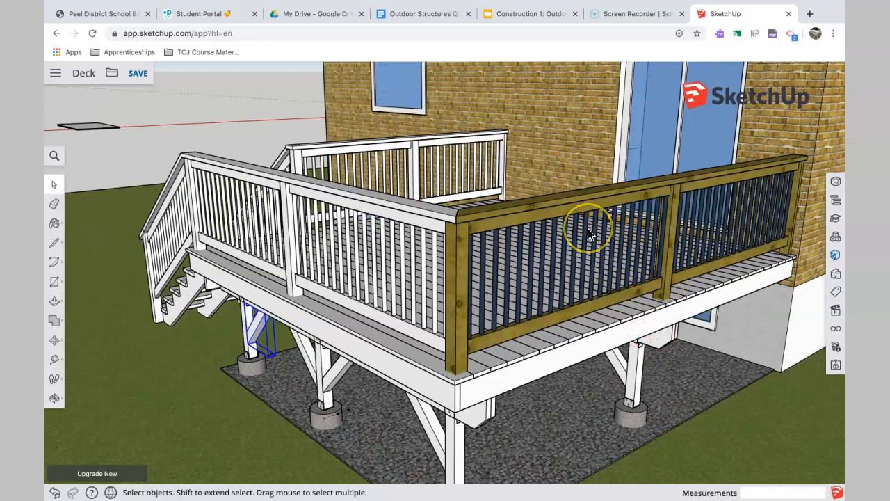
{"action": "mouse_move", "coordinate": [629, 206]}
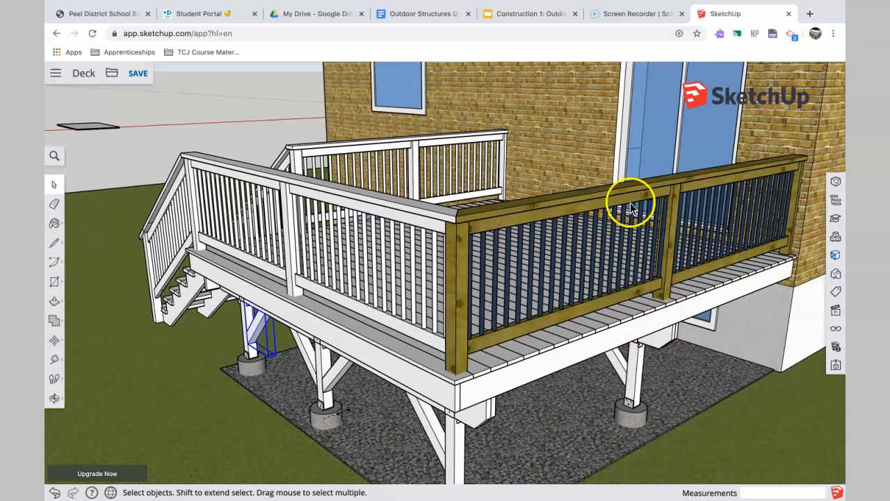
{"action": "mouse_move", "coordinate": [615, 216]}
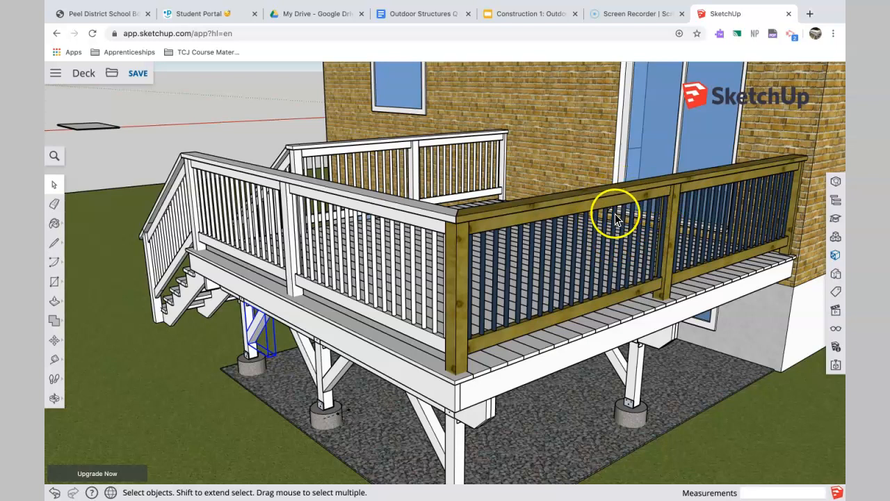
{"action": "mouse_move", "coordinate": [573, 264]}
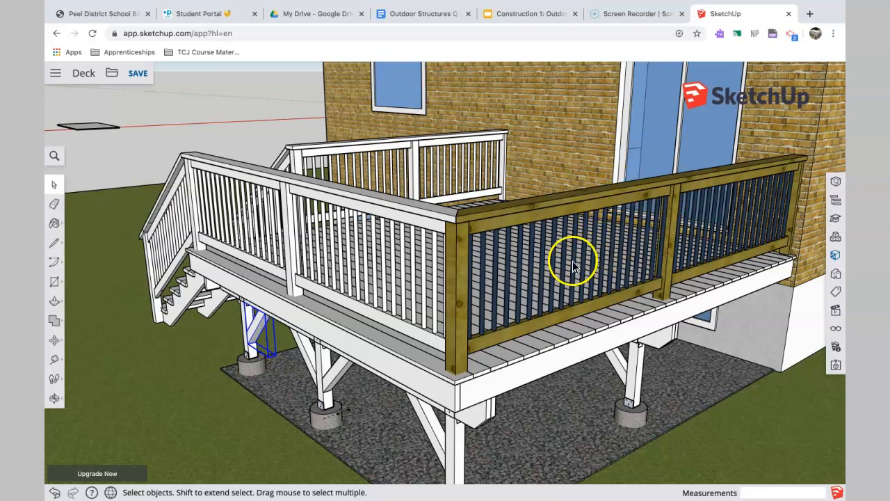
{"action": "left_click_drag", "start_coordinate": [573, 264], "coordinate": [584, 244]}
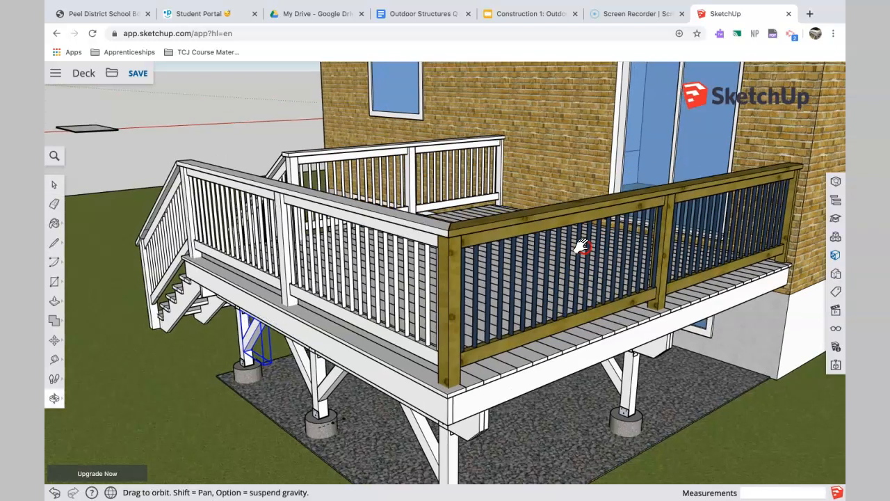
{"action": "left_click", "coordinate": [54, 184]}
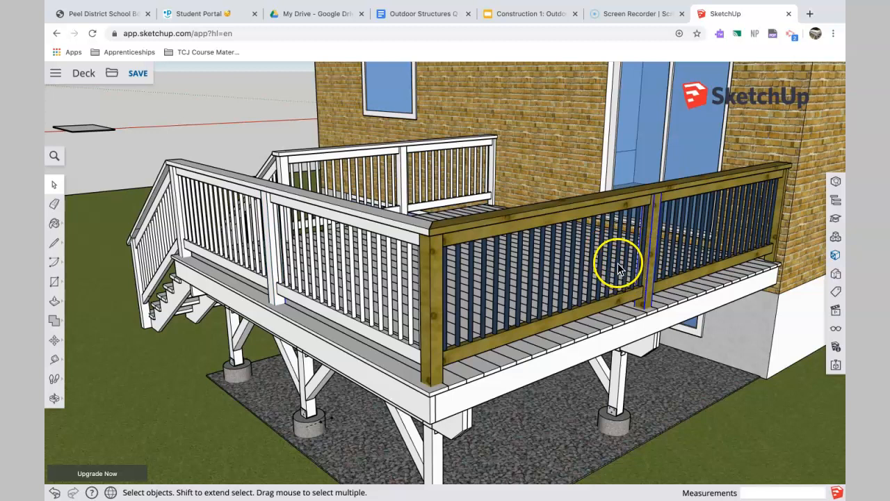
{"action": "mouse_move", "coordinate": [571, 303]}
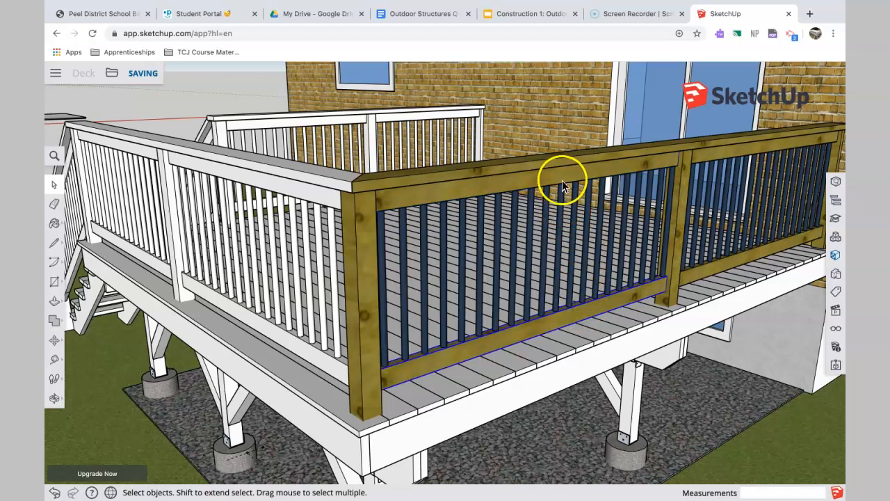
{"action": "mouse_move", "coordinate": [573, 211]}
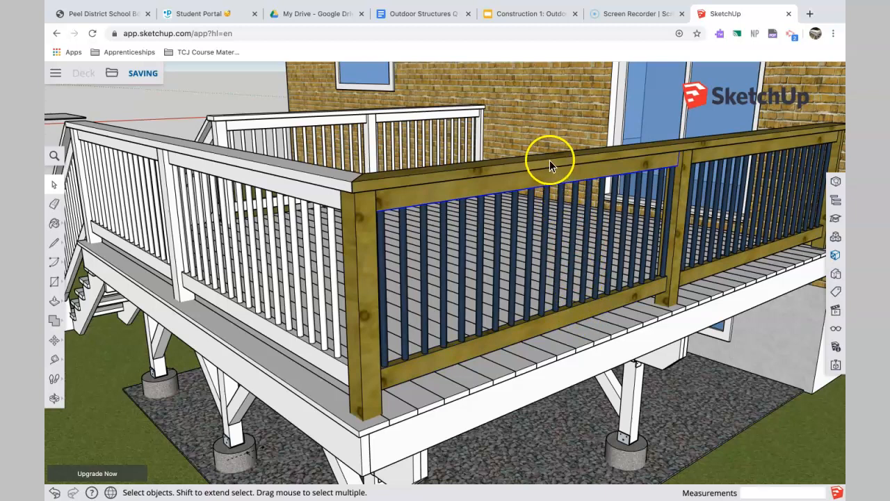
{"action": "left_click_drag", "start_coordinate": [549, 167], "coordinate": [554, 206]}
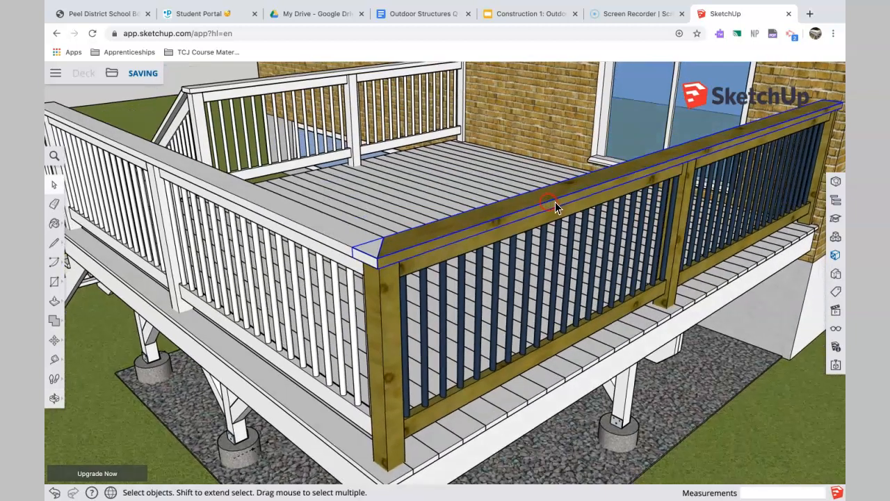
{"action": "mouse_move", "coordinate": [389, 216]}
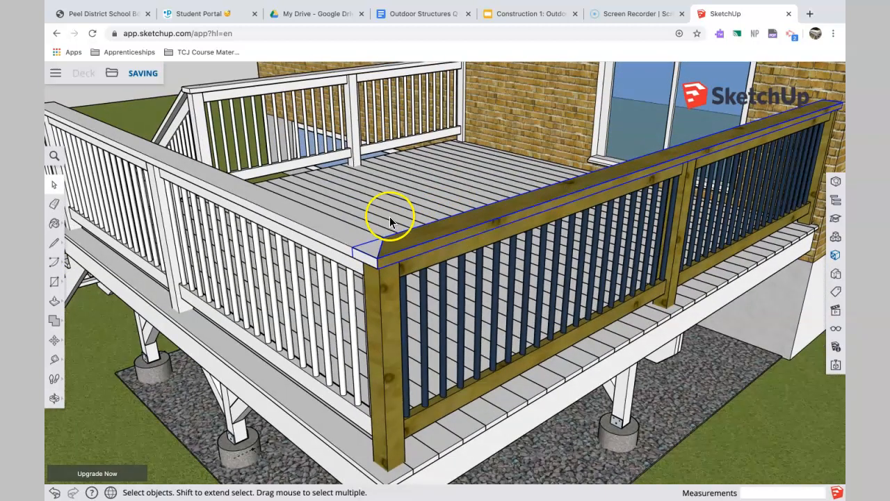
{"action": "mouse_move", "coordinate": [360, 237]}
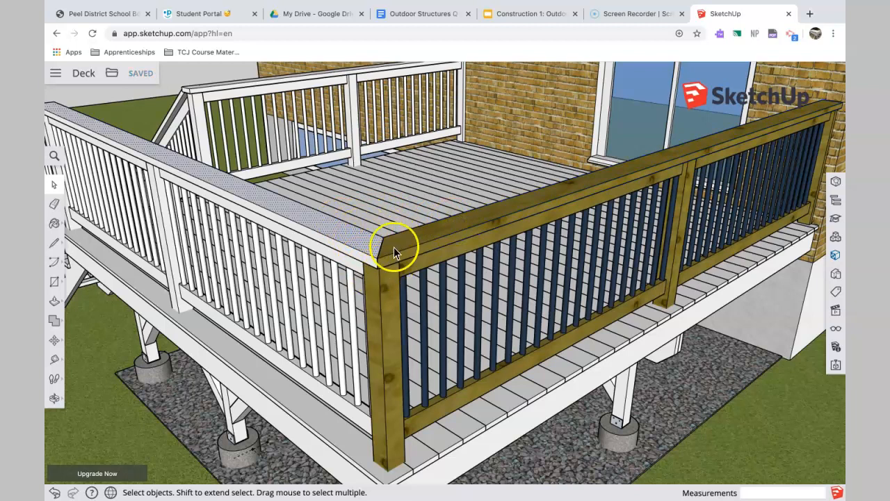
{"action": "mouse_move", "coordinate": [359, 239]}
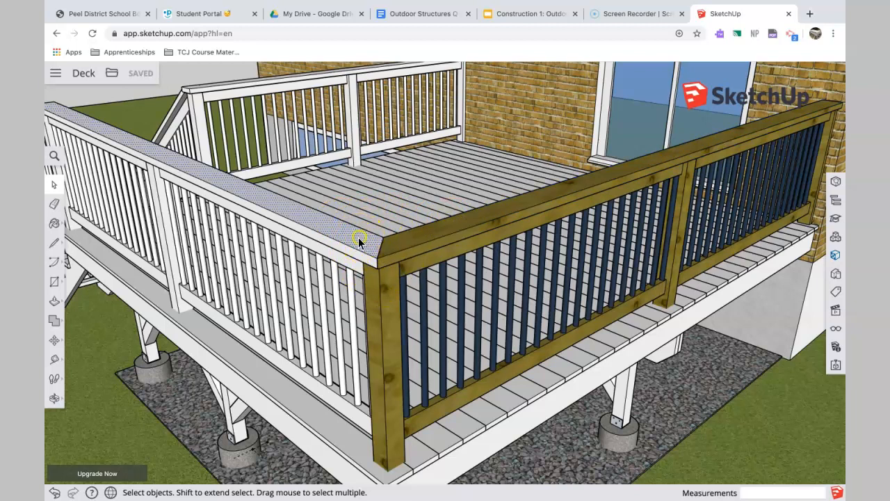
{"action": "mouse_move", "coordinate": [373, 243]}
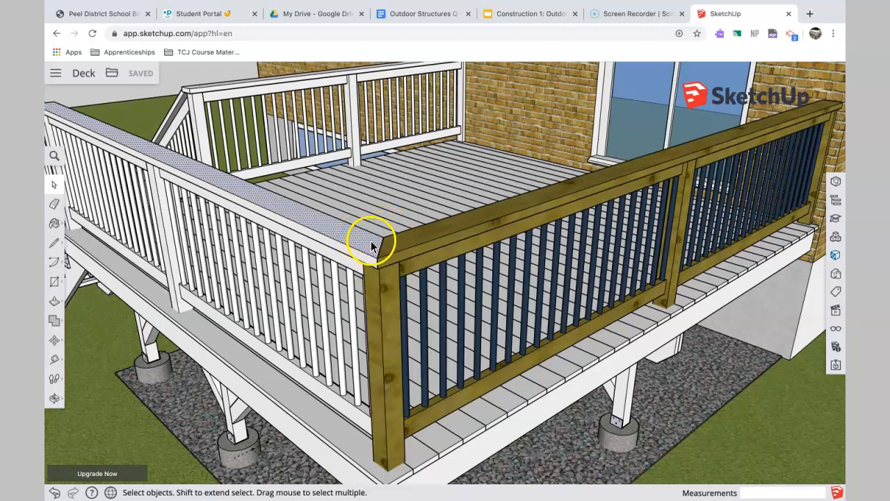
{"action": "mouse_move", "coordinate": [383, 250]}
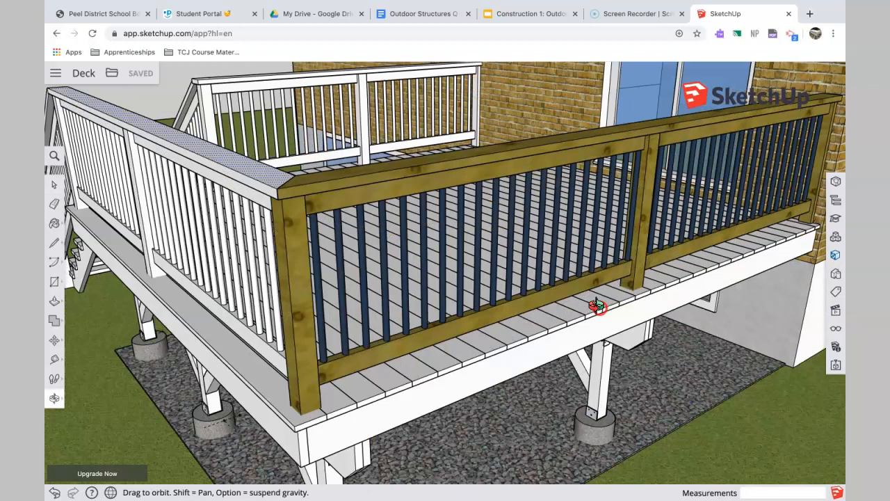
Step: Select a dark baluster and orbit below and back out to show it against the decking edge
{"action": "left_click", "coordinate": [595, 223]}
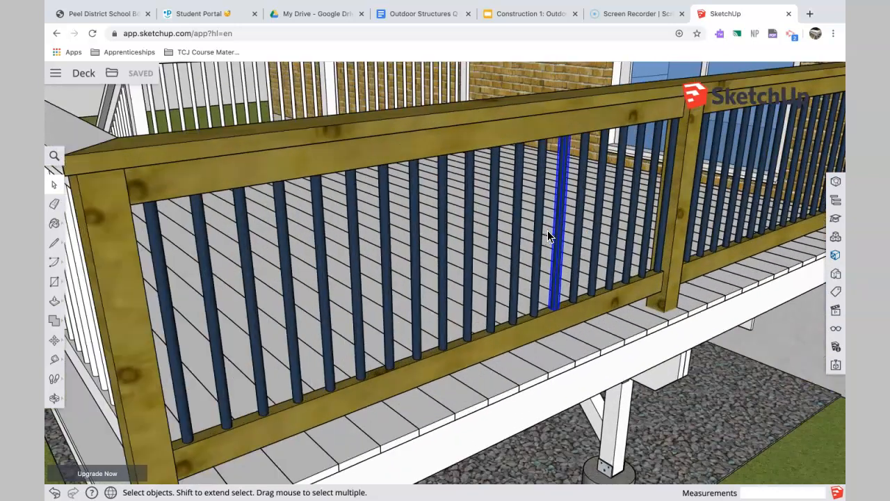
{"action": "left_click", "coordinate": [534, 242]}
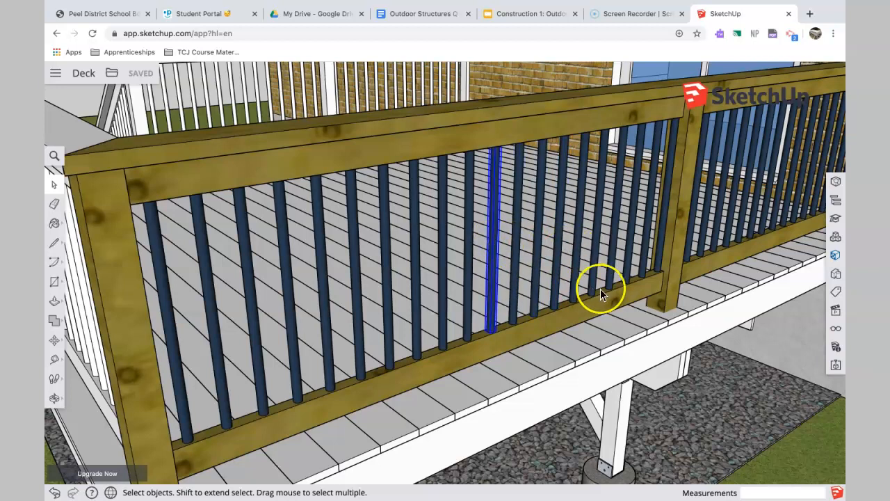
{"action": "left_click_drag", "start_coordinate": [601, 288], "coordinate": [598, 220]}
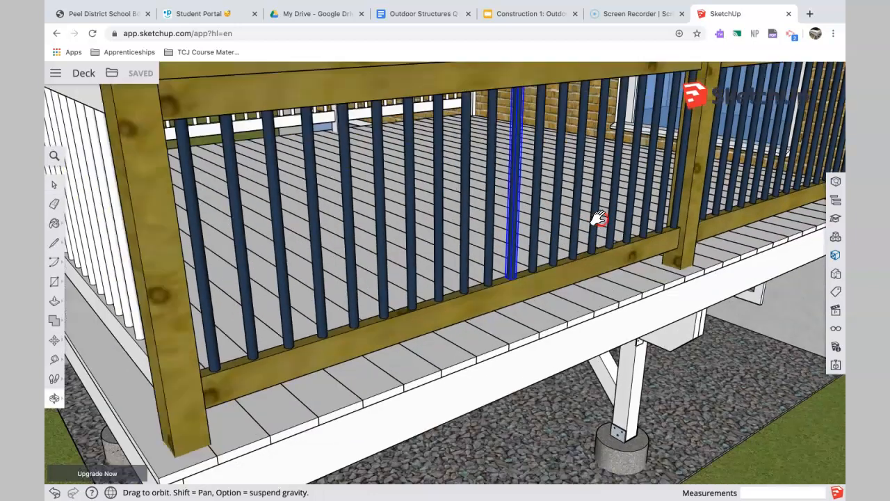
{"action": "left_click_drag", "start_coordinate": [600, 217], "coordinate": [587, 284]}
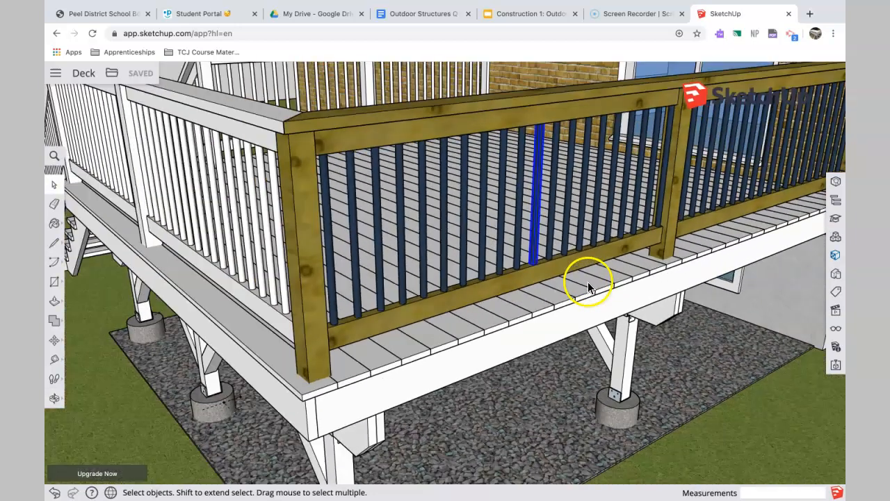
{"action": "left_click_drag", "start_coordinate": [587, 285], "coordinate": [417, 271]}
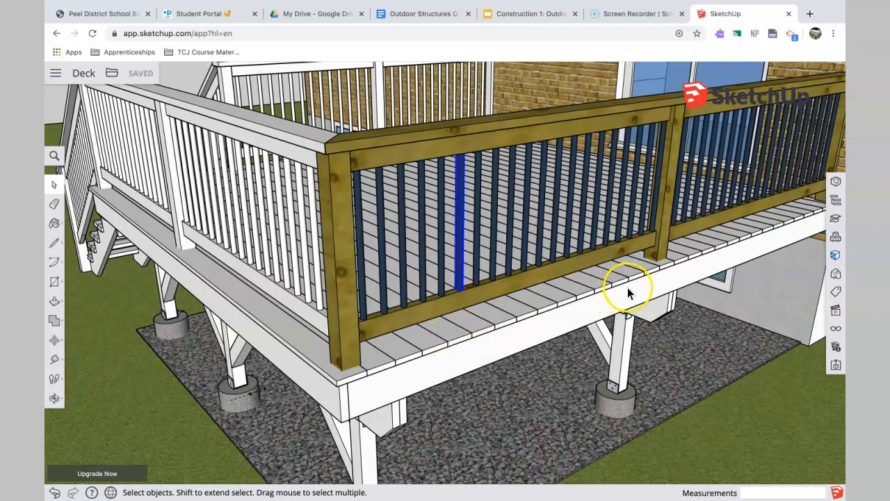
Step: Swing along the stained railing run toward the house wall and the white railing beyond
{"action": "left_click_drag", "start_coordinate": [626, 288], "coordinate": [591, 326]}
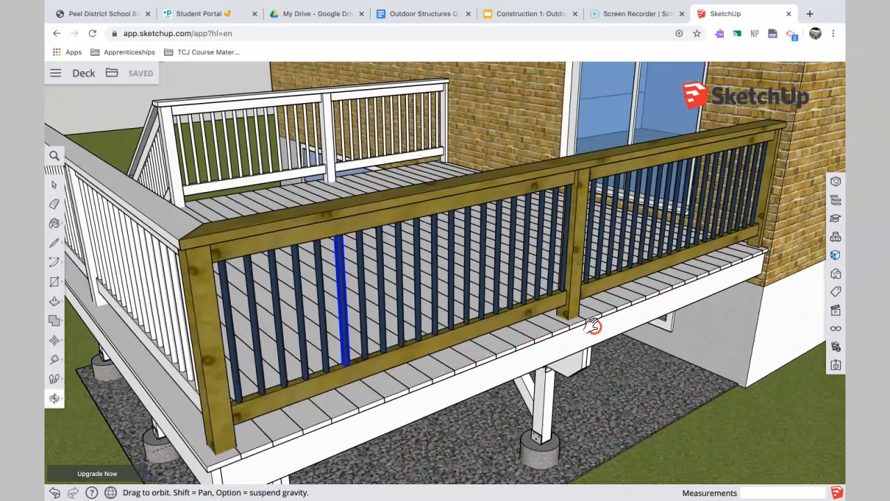
{"action": "left_click_drag", "start_coordinate": [591, 326], "coordinate": [545, 327]}
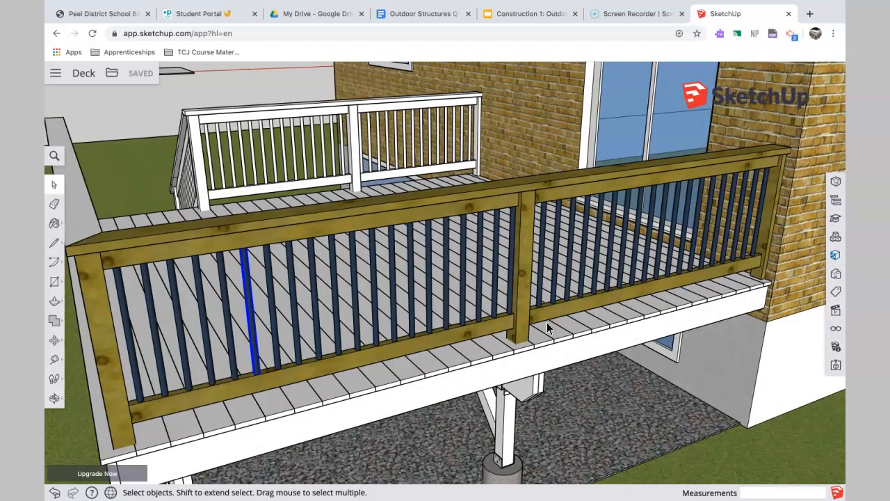
{"action": "mouse_move", "coordinate": [549, 325]}
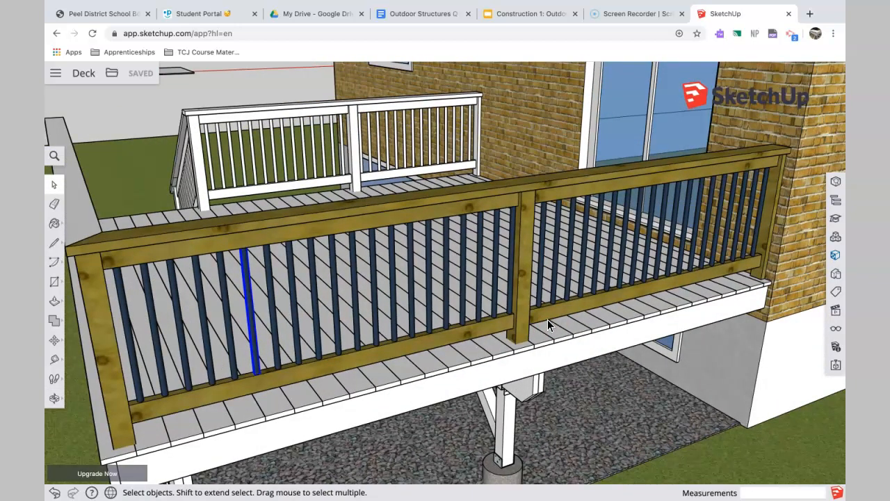
{"action": "left_click_drag", "start_coordinate": [549, 326], "coordinate": [682, 261]}
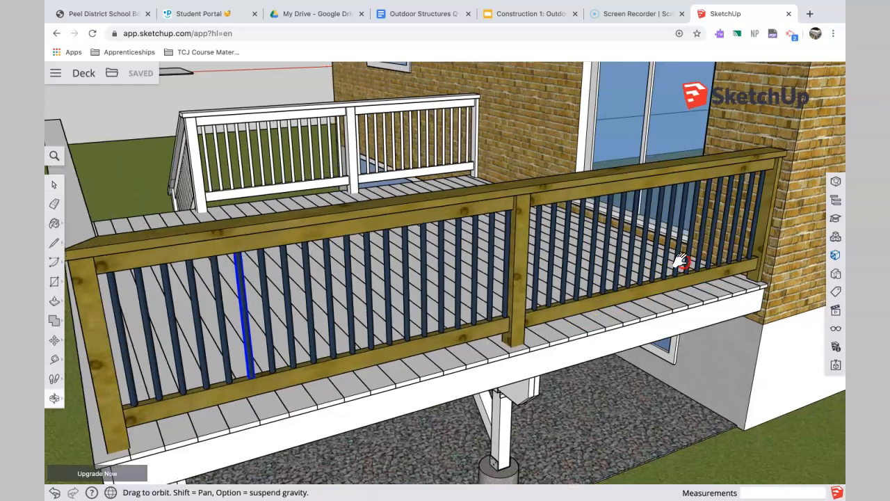
{"action": "left_click_drag", "start_coordinate": [681, 261], "coordinate": [508, 271]}
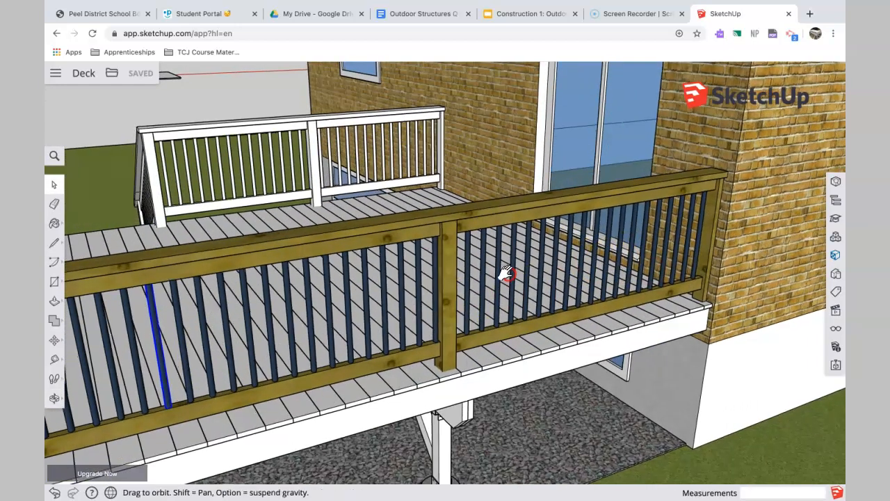
Step: Drop underneath the deck to look up at the joists and blocking
{"action": "left_click_drag", "start_coordinate": [508, 271], "coordinate": [476, 285]}
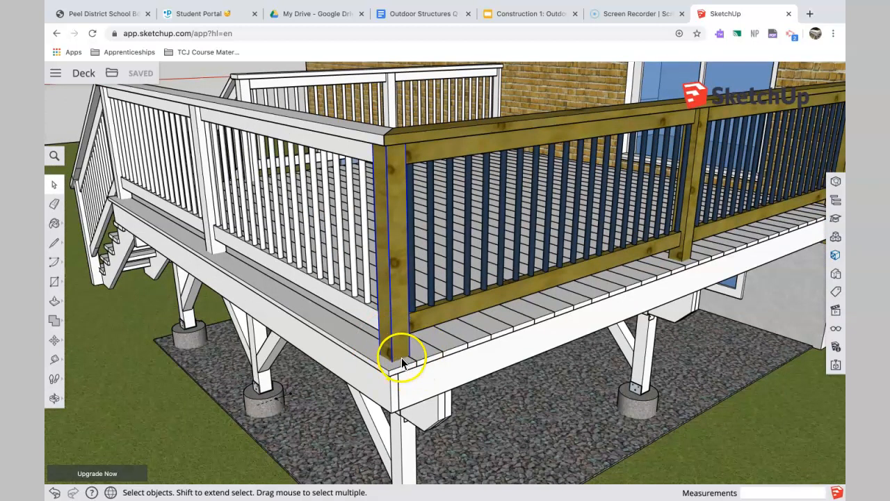
{"action": "mouse_move", "coordinate": [396, 364]}
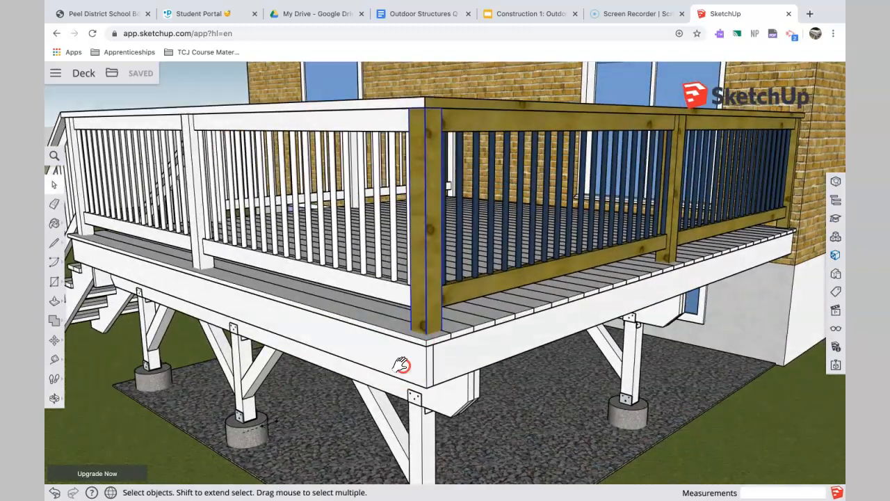
{"action": "left_click_drag", "start_coordinate": [401, 362], "coordinate": [378, 362]}
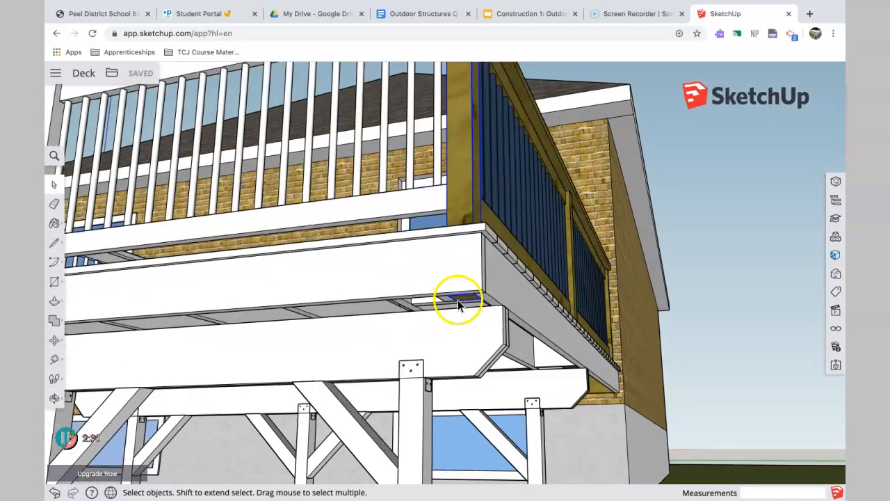
{"action": "left_click_drag", "start_coordinate": [458, 299], "coordinate": [392, 327]}
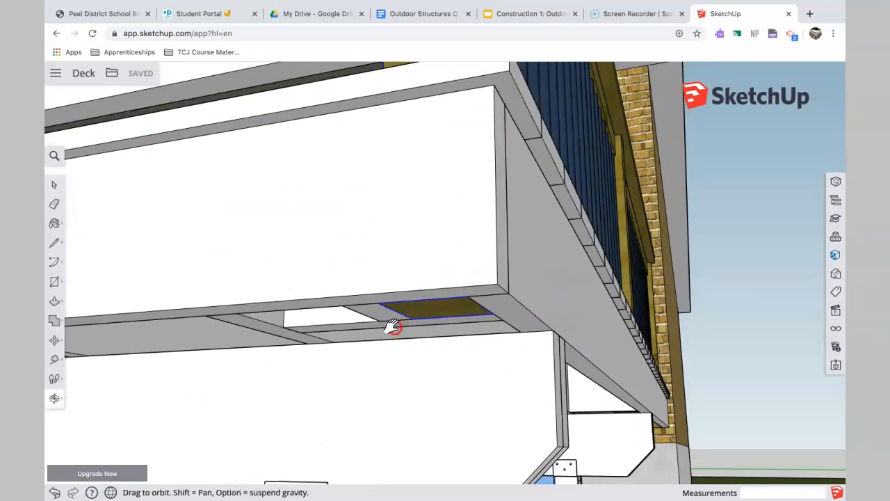
{"action": "left_click_drag", "start_coordinate": [393, 327], "coordinate": [452, 300]}
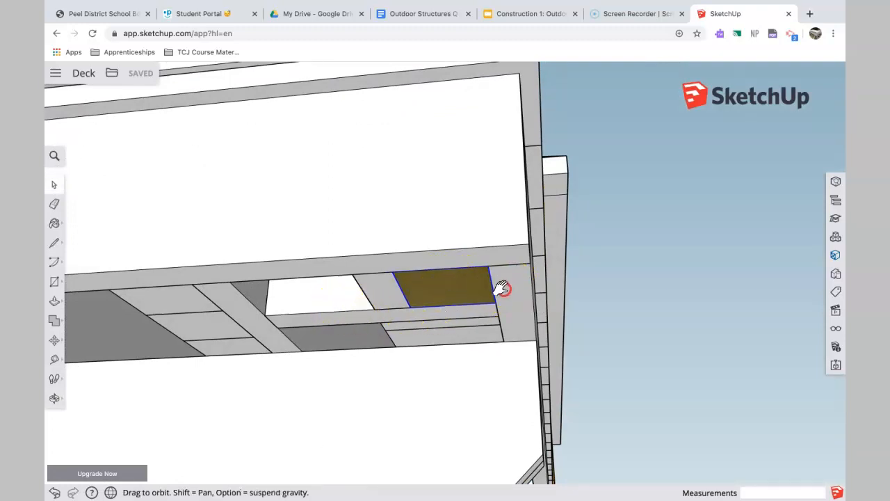
Step: Orbit along the underside edge to view the white rim board beneath the stained railing
{"action": "left_click_drag", "start_coordinate": [504, 288], "coordinate": [467, 226]}
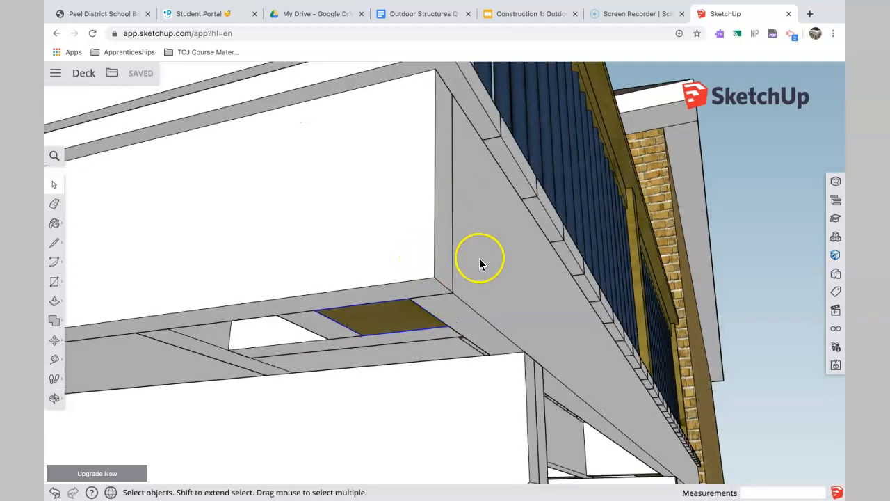
{"action": "left_click_drag", "start_coordinate": [480, 262], "coordinate": [476, 308]}
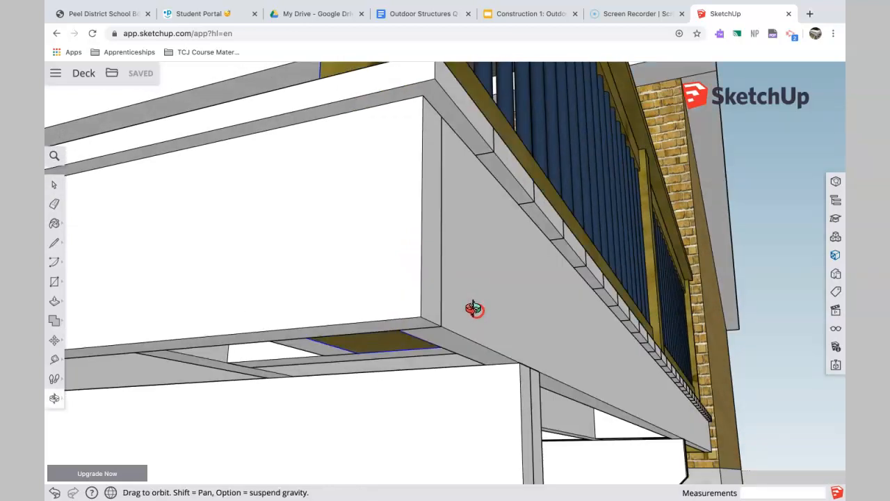
{"action": "left_click_drag", "start_coordinate": [476, 309], "coordinate": [512, 284]}
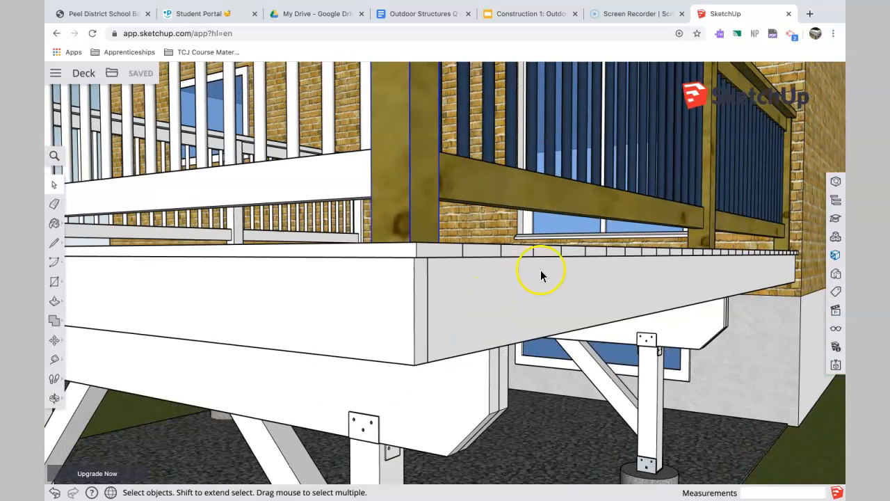
Step: Rise back over the deck and orbit to the stained railing's end post against the brick wall
{"action": "left_click_drag", "start_coordinate": [543, 271], "coordinate": [440, 304]}
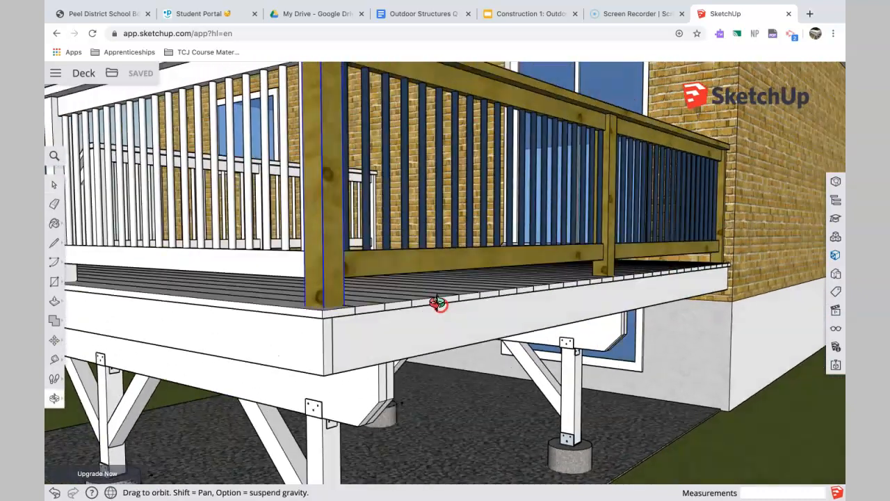
{"action": "left_click_drag", "start_coordinate": [439, 303], "coordinate": [598, 195]}
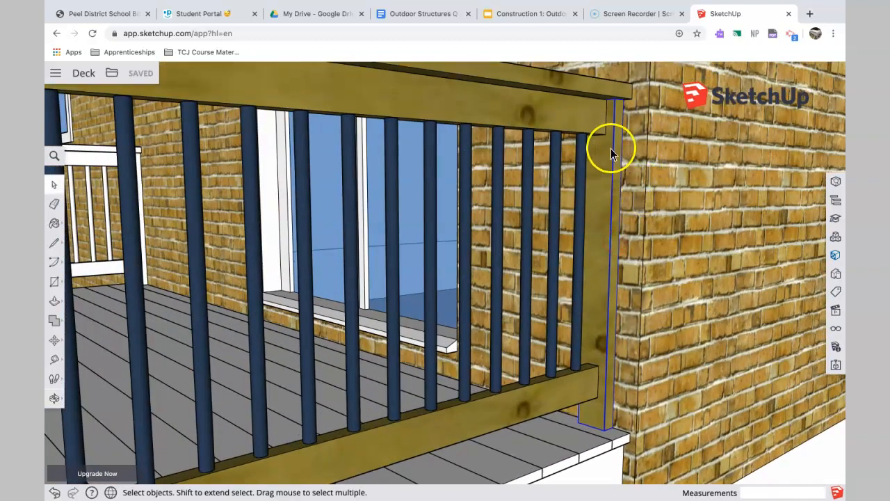
{"action": "mouse_move", "coordinate": [621, 153]}
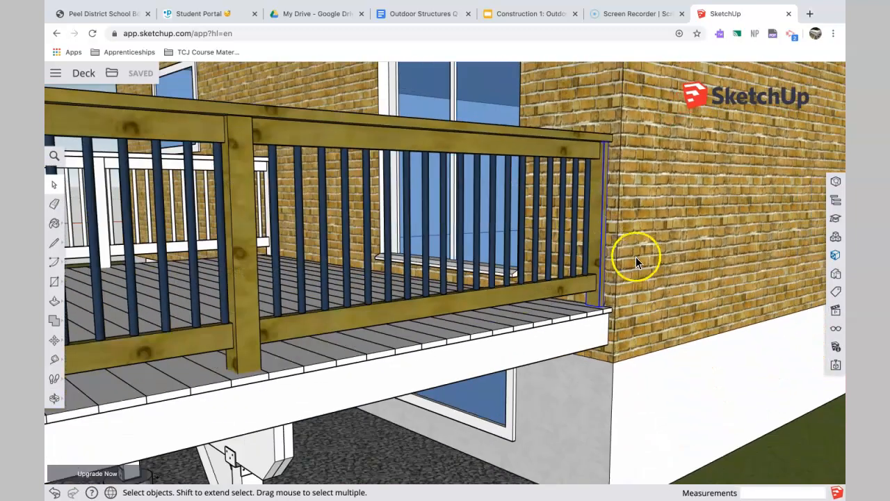
{"action": "left_click_drag", "start_coordinate": [637, 258], "coordinate": [542, 295]}
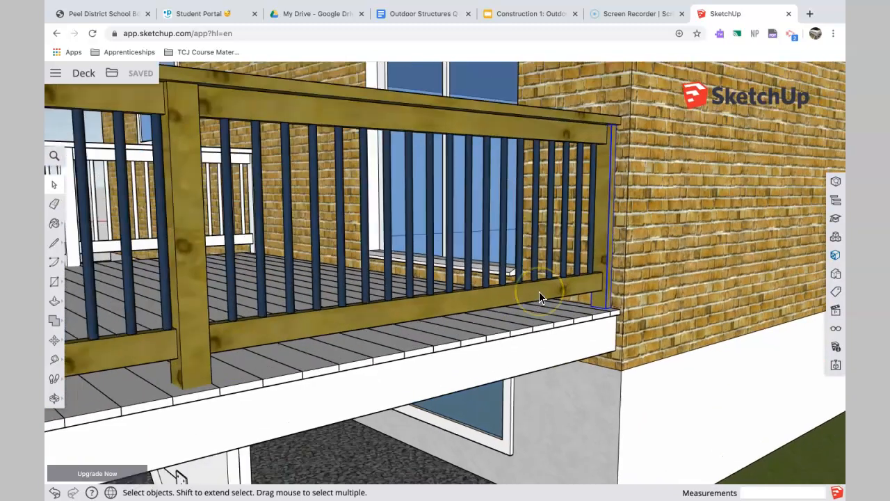
{"action": "left_click_drag", "start_coordinate": [542, 295], "coordinate": [487, 261]}
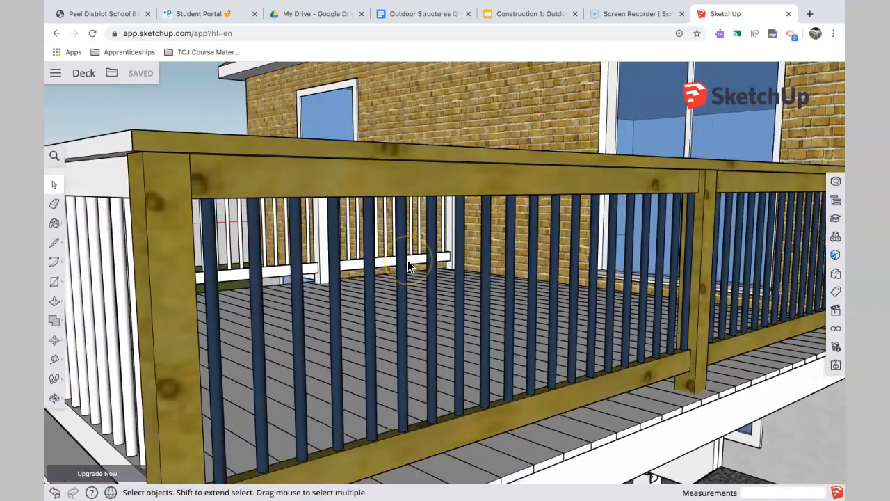
Step: Pull back to an elevated overview of the deck corner with its railings and footings
{"action": "left_click_drag", "start_coordinate": [411, 267], "coordinate": [439, 267]}
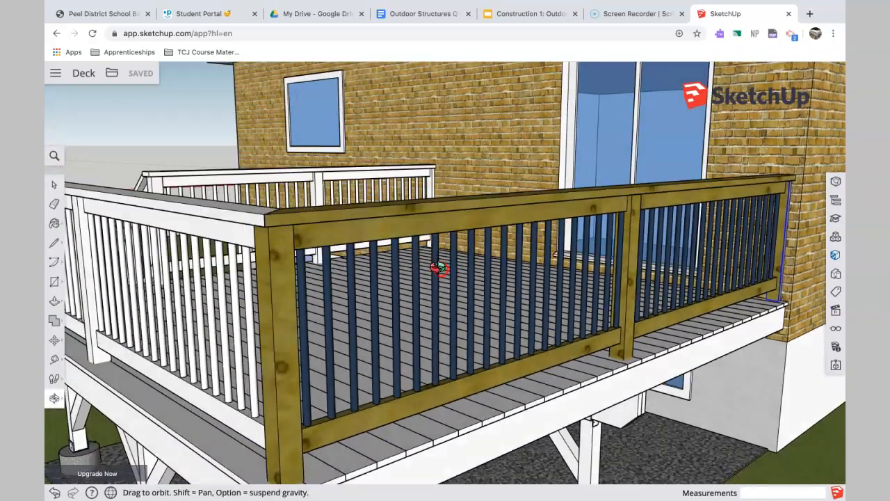
{"action": "left_click_drag", "start_coordinate": [438, 267], "coordinate": [466, 261]}
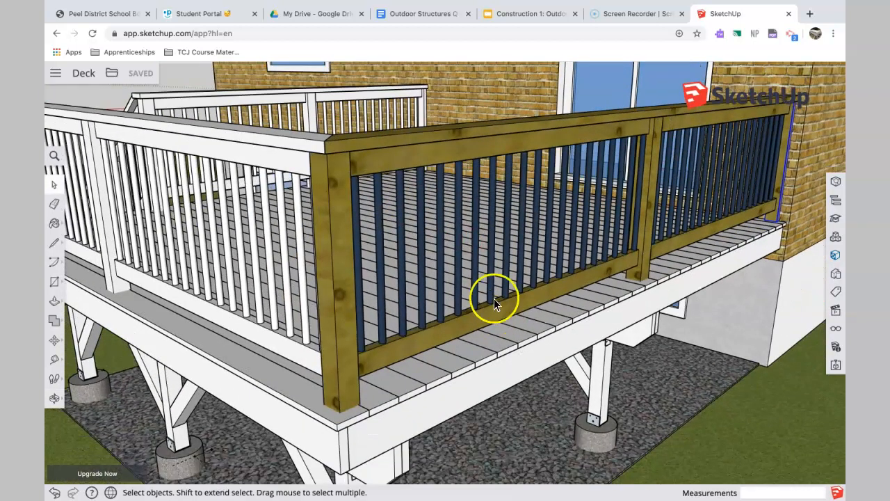
{"action": "mouse_move", "coordinate": [473, 313]}
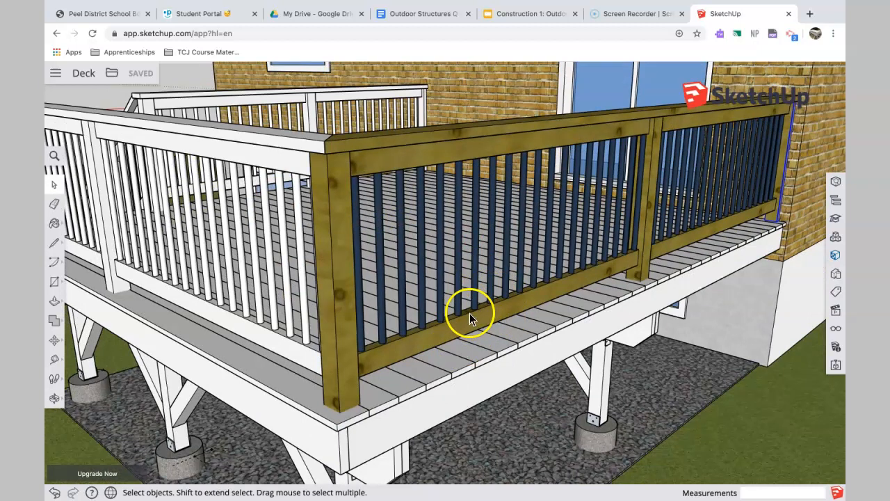
{"action": "mouse_move", "coordinate": [470, 317]}
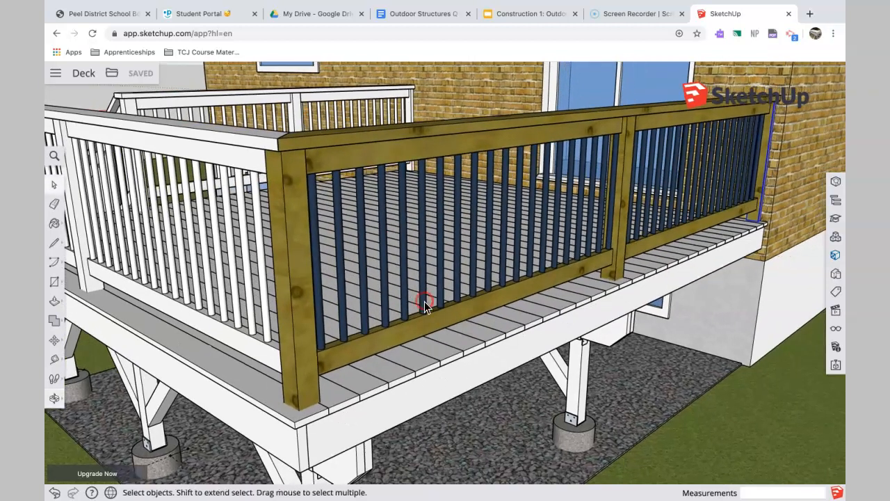
{"action": "mouse_move", "coordinate": [426, 306]}
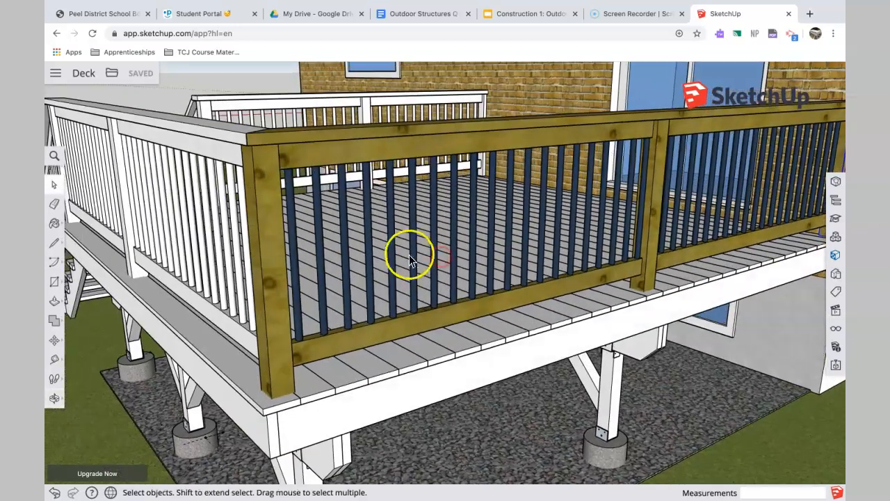
{"action": "mouse_move", "coordinate": [429, 250]}
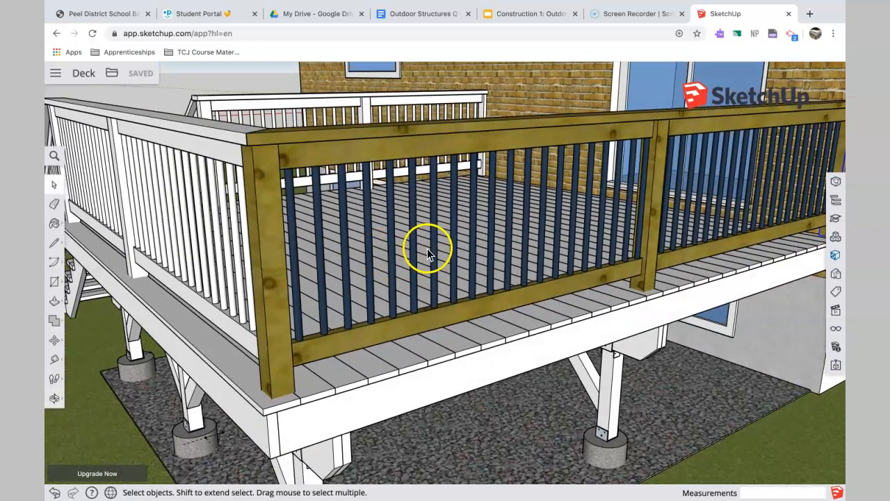
{"action": "mouse_move", "coordinate": [452, 230]}
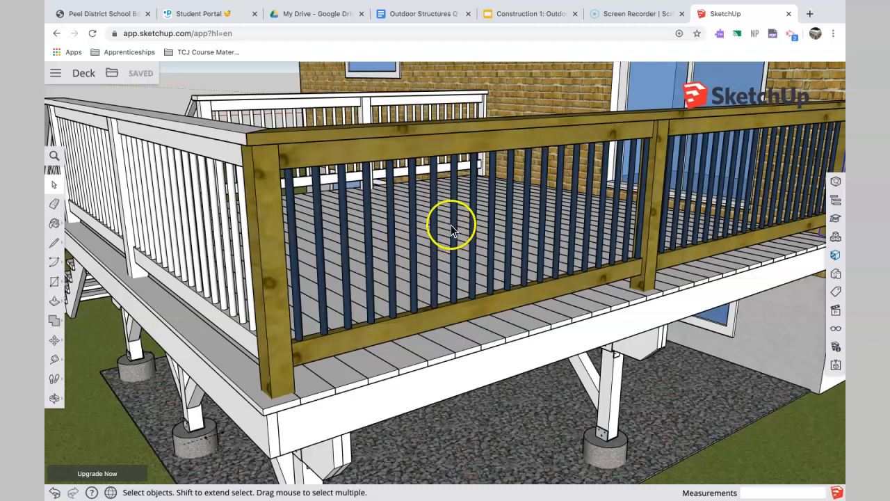
{"action": "mouse_move", "coordinate": [450, 263]}
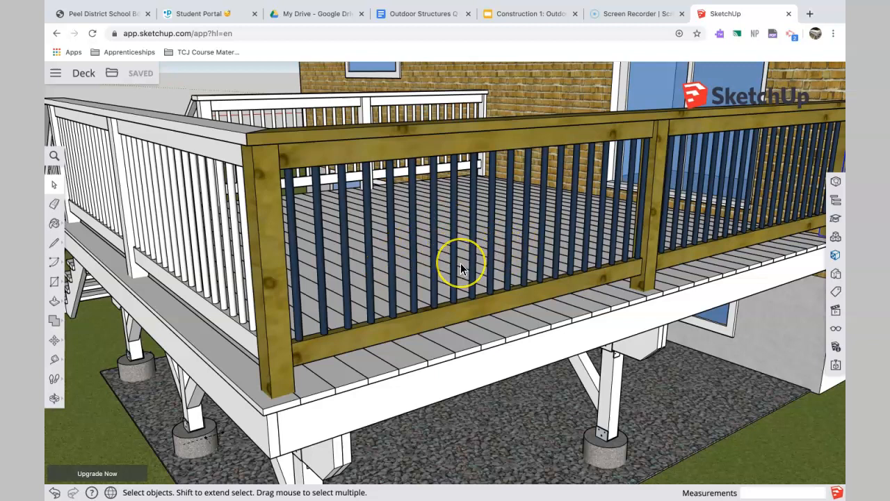
{"action": "mouse_move", "coordinate": [462, 270]}
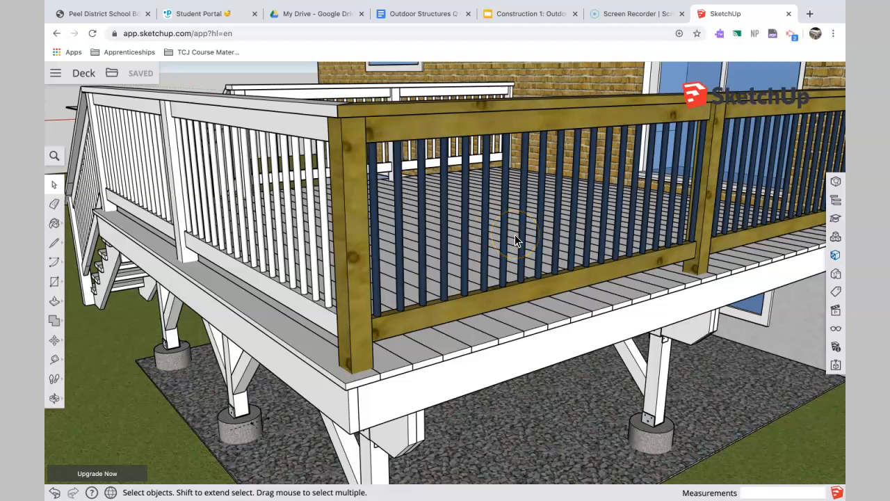
{"action": "mouse_move", "coordinate": [517, 234]}
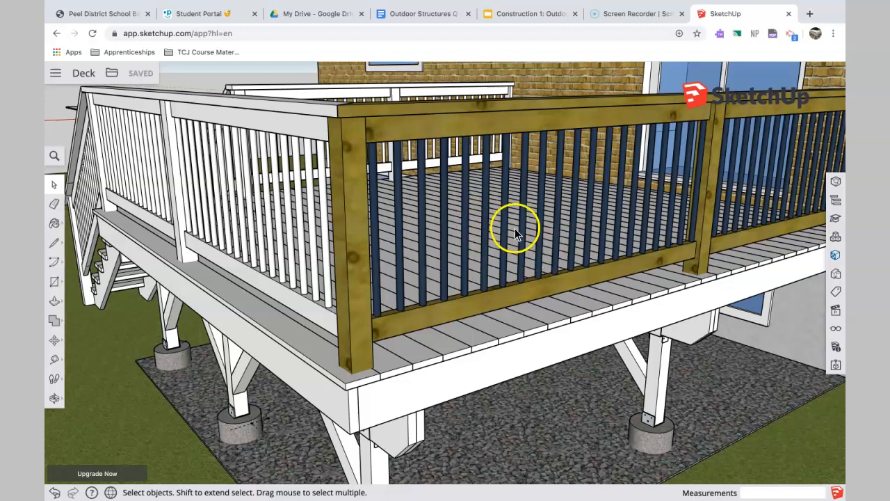
{"action": "mouse_move", "coordinate": [494, 304]}
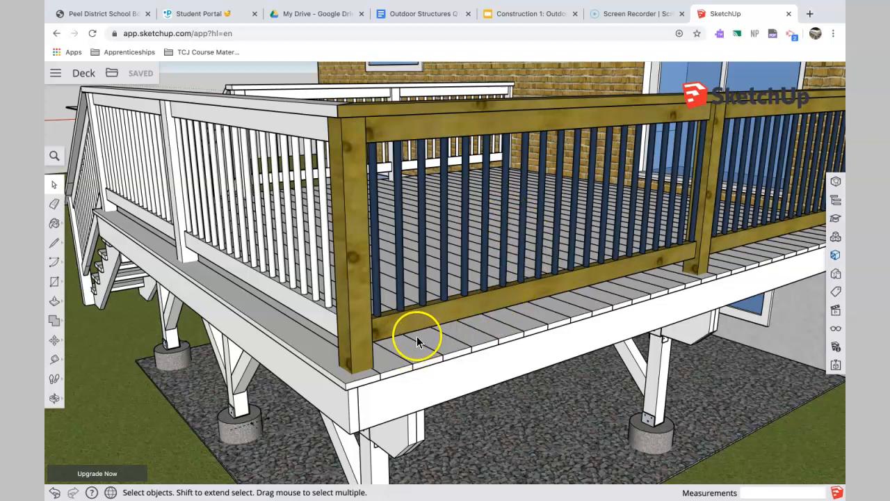
{"action": "mouse_move", "coordinate": [554, 250]}
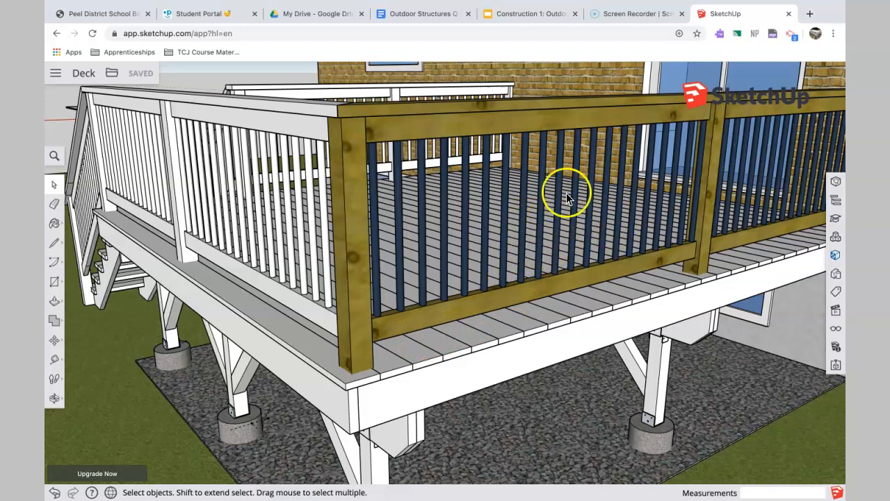
{"action": "mouse_move", "coordinate": [702, 156]}
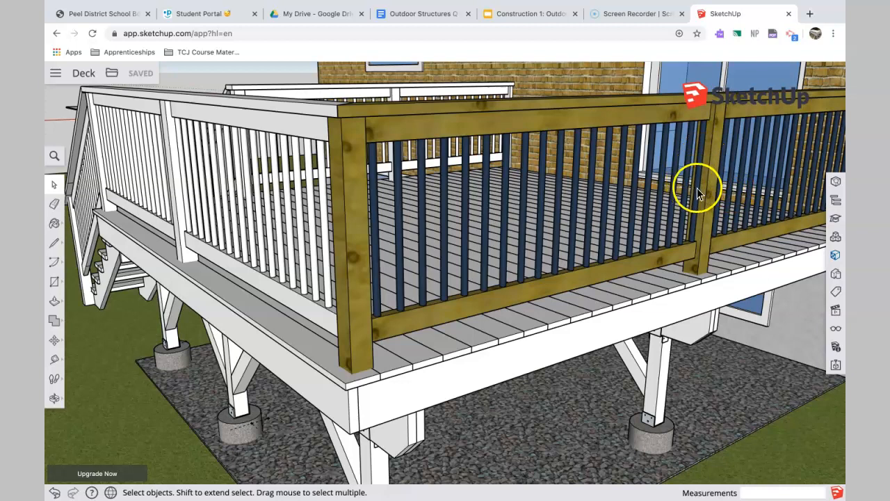
{"action": "mouse_move", "coordinate": [698, 188]}
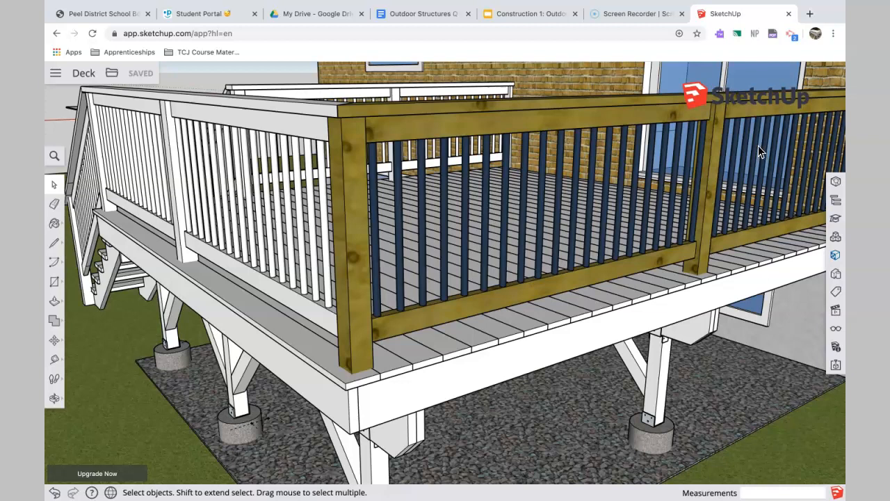
{"action": "mouse_move", "coordinate": [605, 230]}
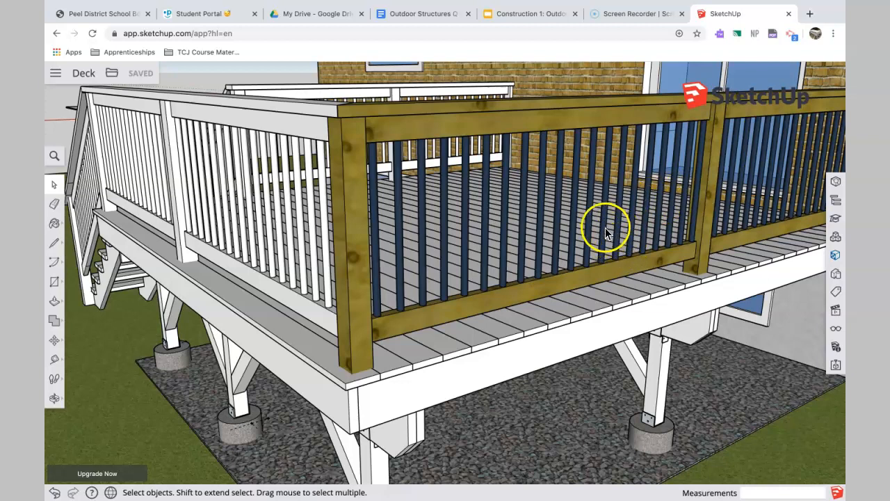
{"action": "mouse_move", "coordinate": [629, 244]}
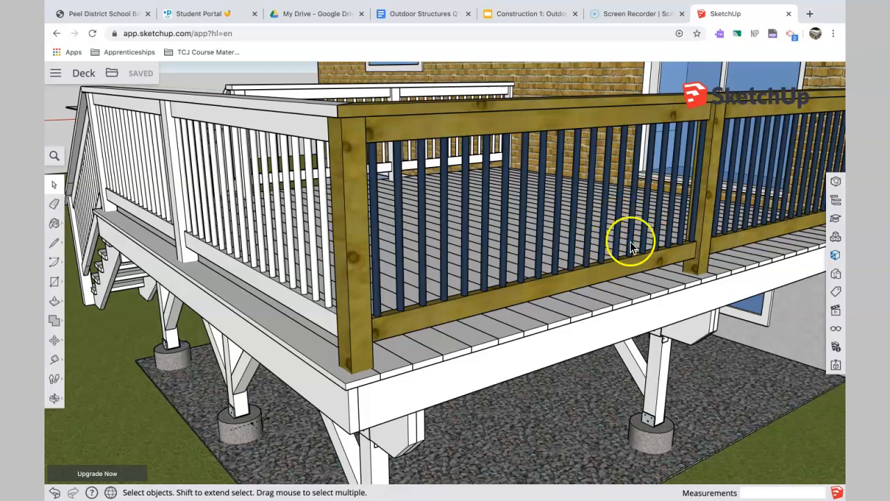
{"action": "mouse_move", "coordinate": [635, 237]}
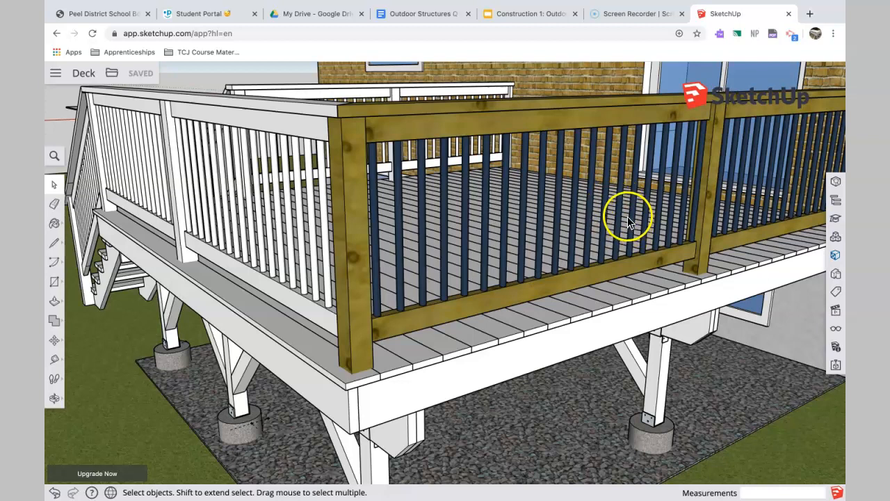
{"action": "mouse_move", "coordinate": [459, 251]}
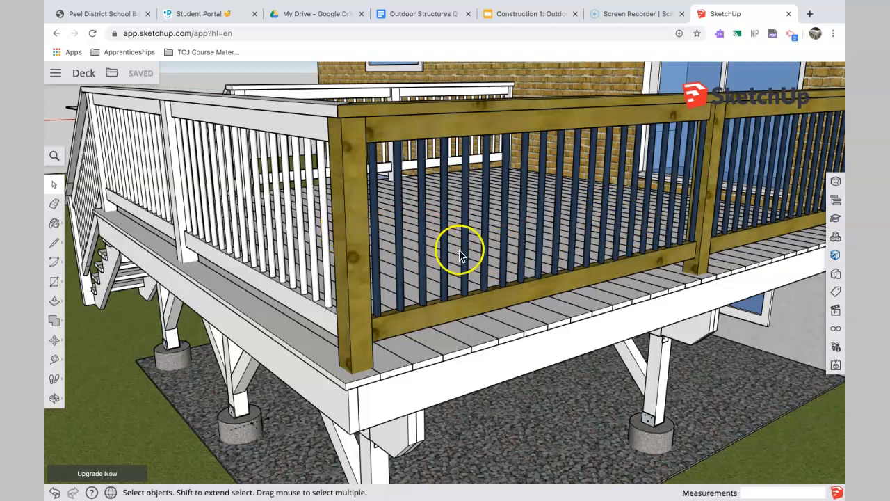
{"action": "mouse_move", "coordinate": [466, 236]}
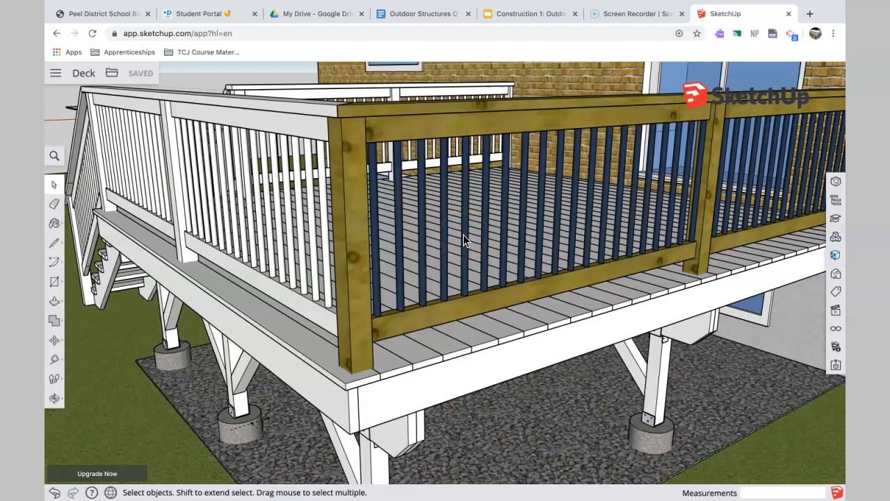
{"action": "mouse_move", "coordinate": [490, 192]}
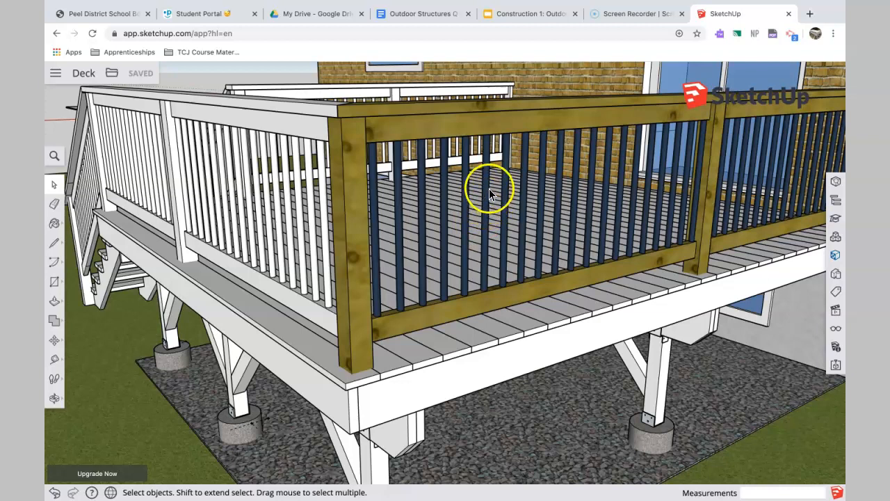
{"action": "mouse_move", "coordinate": [515, 188]}
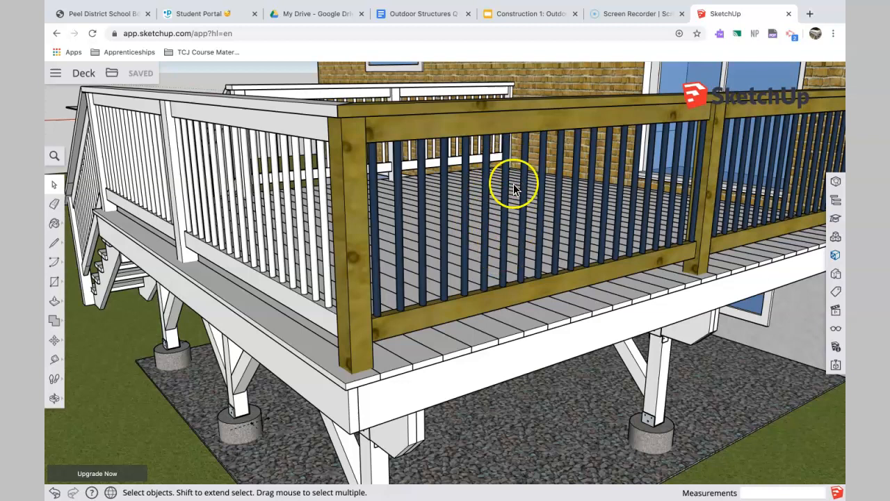
{"action": "left_click", "coordinate": [523, 195]}
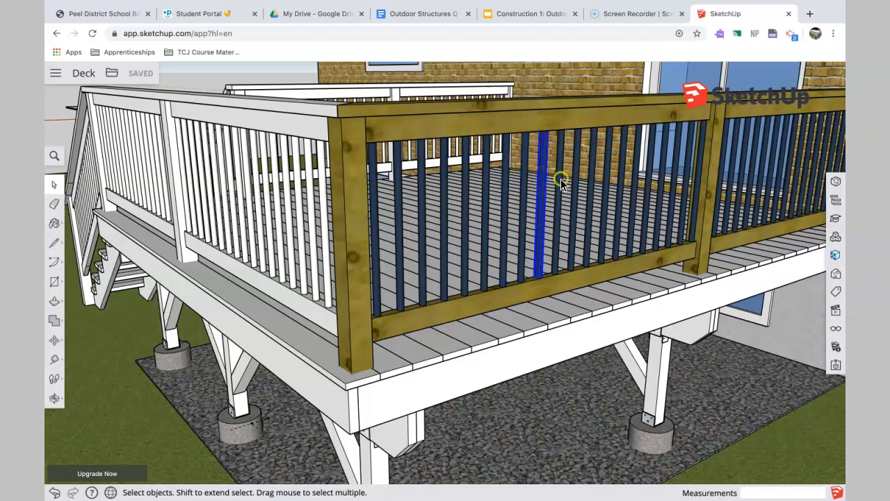
{"action": "mouse_move", "coordinate": [585, 248]}
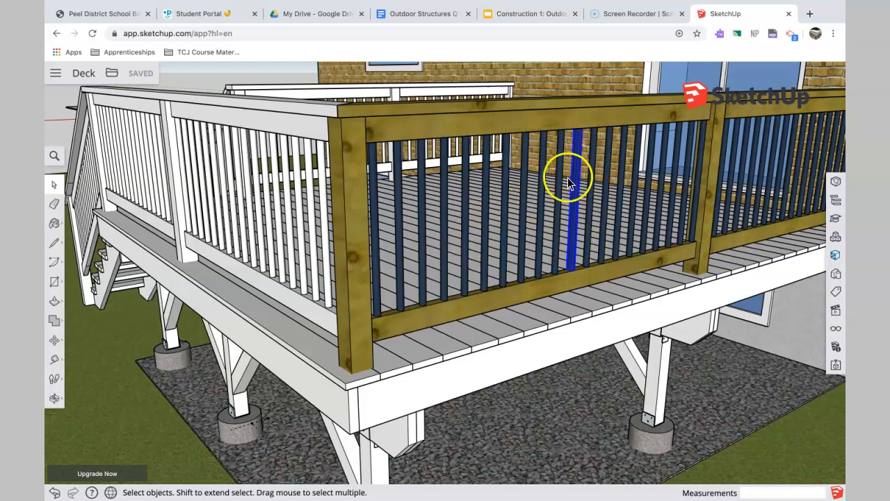
{"action": "mouse_move", "coordinate": [545, 208]}
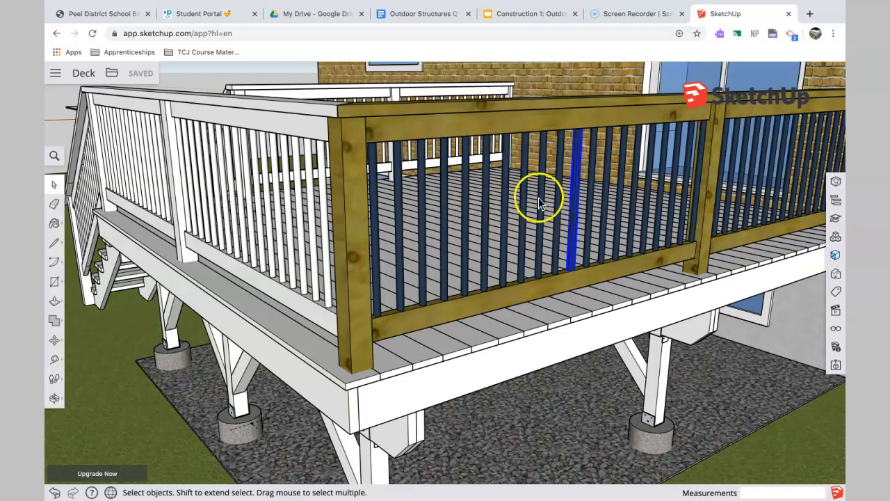
{"action": "mouse_move", "coordinate": [541, 230]}
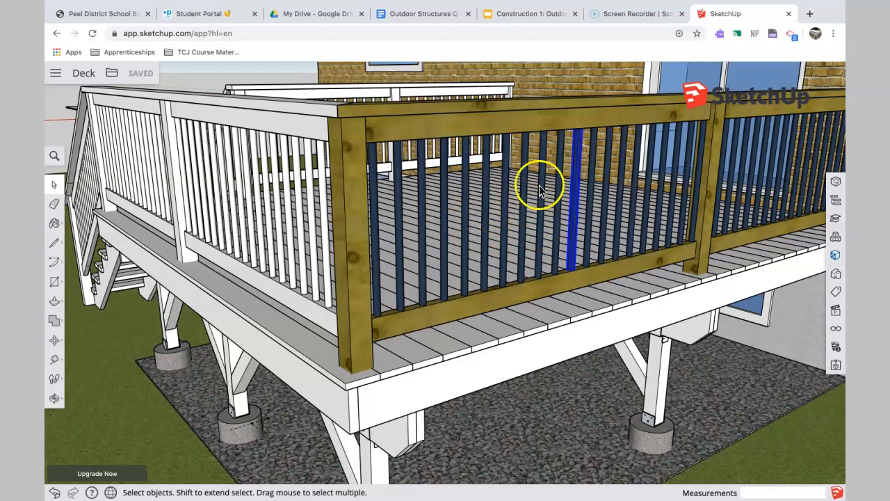
Step: Orbit the view around the deck corner to see the dark balusters from another angle
{"action": "left_click_drag", "start_coordinate": [543, 188], "coordinate": [546, 202]}
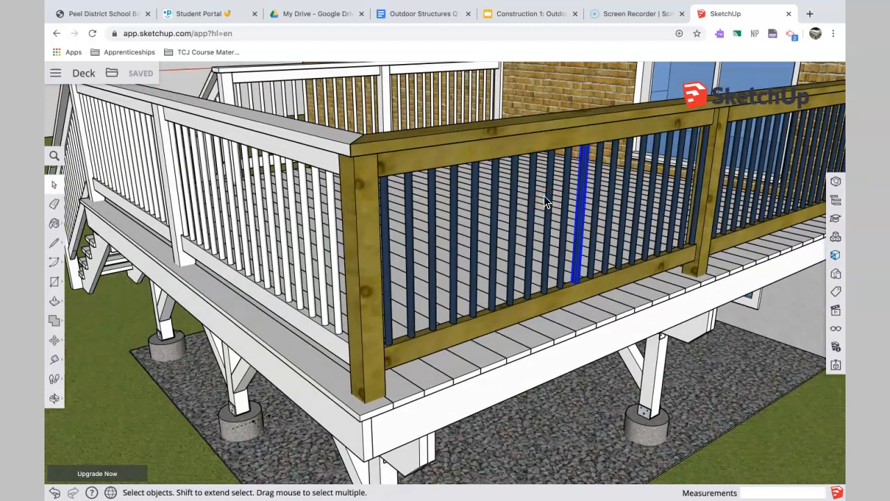
{"action": "mouse_move", "coordinate": [514, 261]}
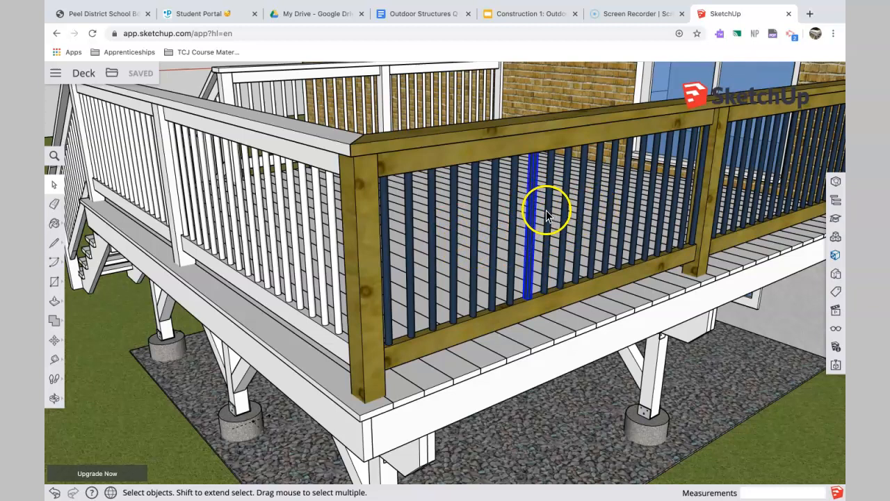
{"action": "mouse_move", "coordinate": [543, 217]}
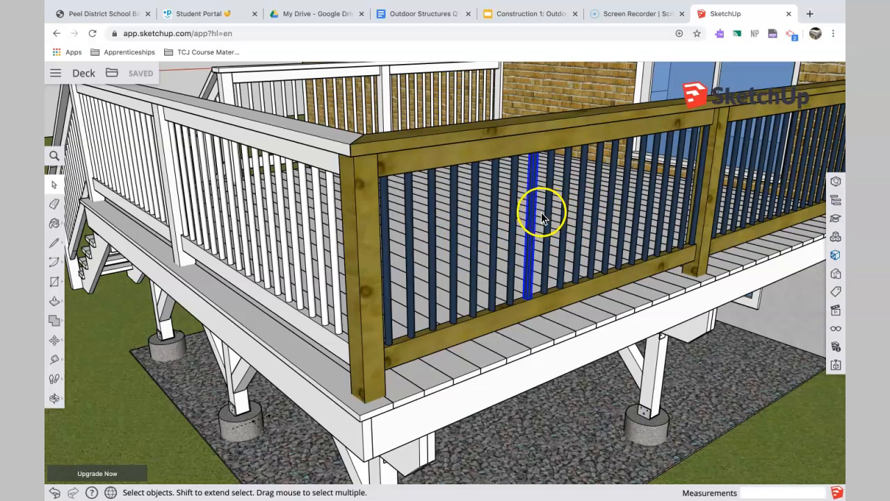
{"action": "left_click", "coordinate": [536, 209]}
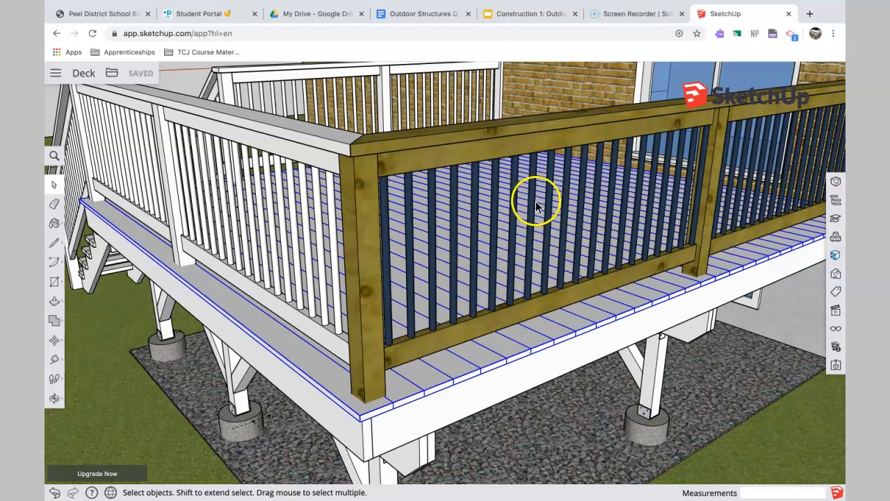
{"action": "mouse_move", "coordinate": [660, 228]}
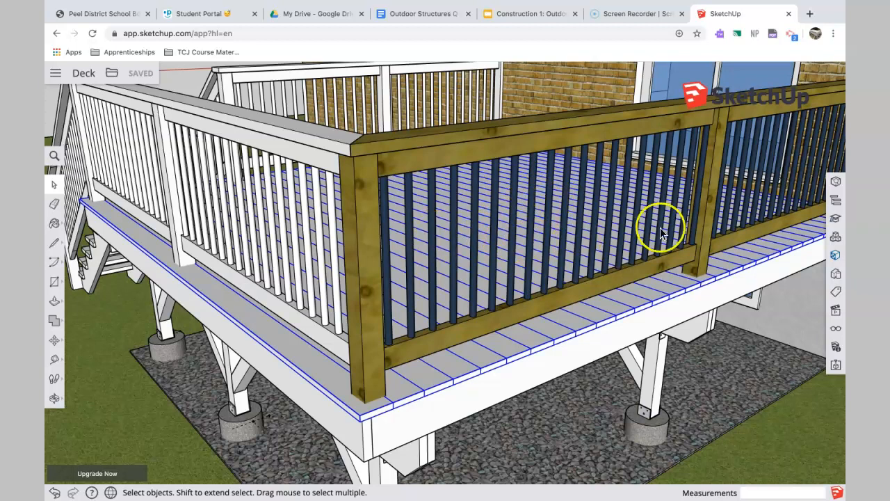
{"action": "mouse_move", "coordinate": [451, 187]}
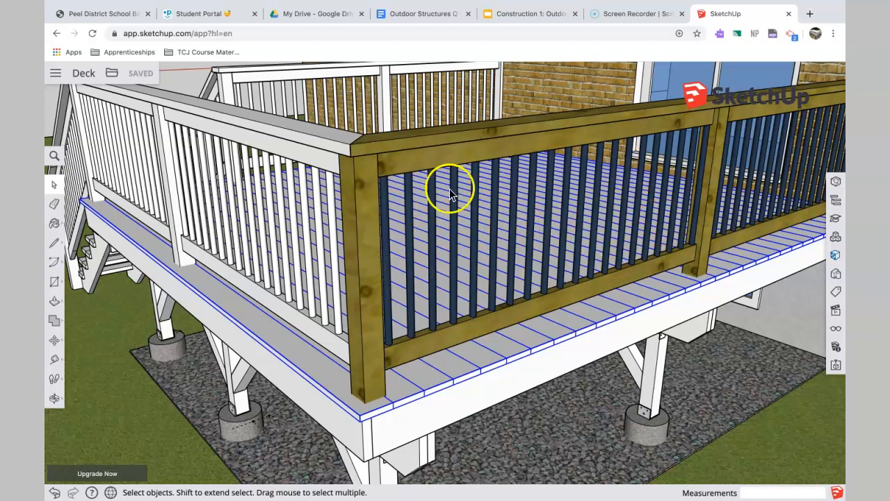
{"action": "mouse_move", "coordinate": [494, 195]}
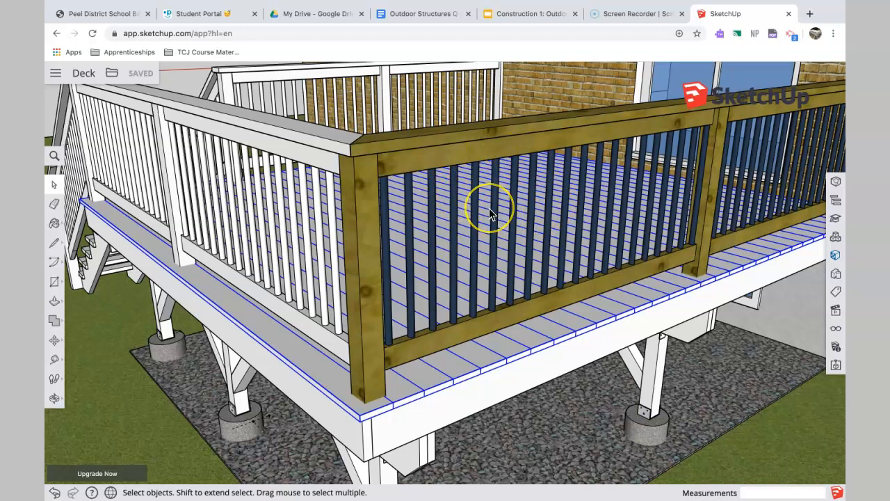
{"action": "mouse_move", "coordinate": [490, 212]}
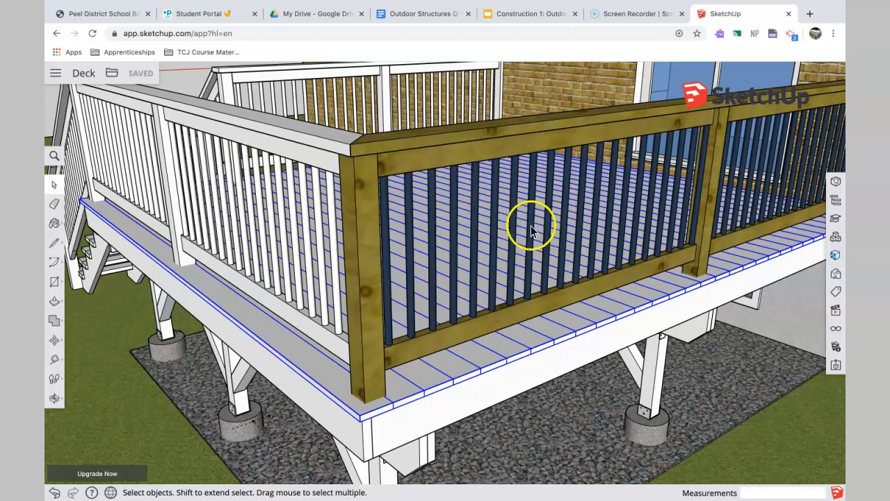
{"action": "mouse_move", "coordinate": [619, 220]}
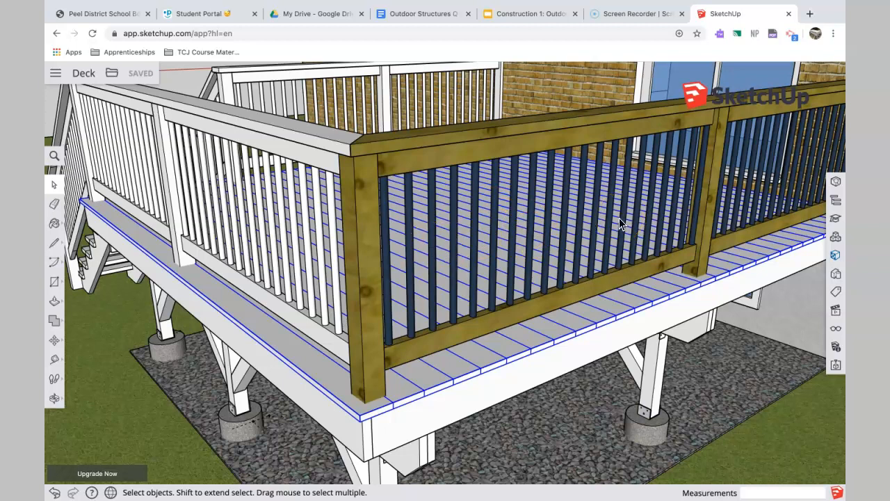
{"action": "mouse_move", "coordinate": [614, 225]}
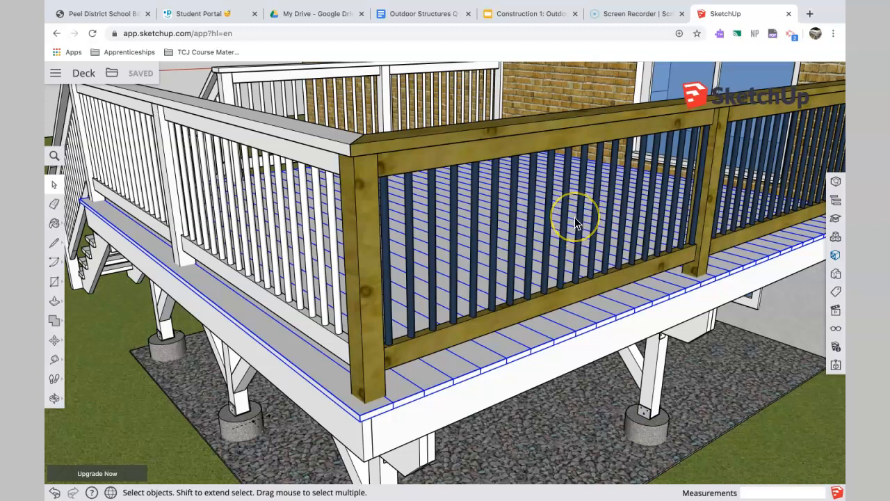
{"action": "mouse_move", "coordinate": [596, 220]}
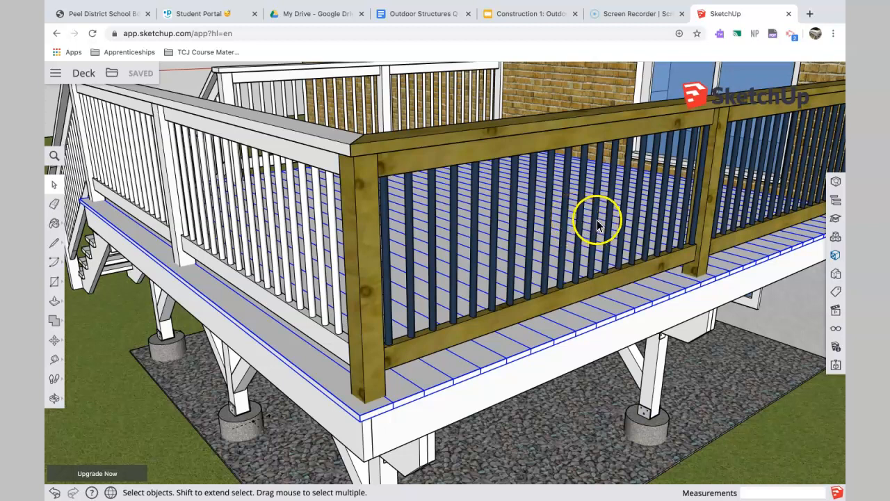
{"action": "mouse_move", "coordinate": [540, 188]}
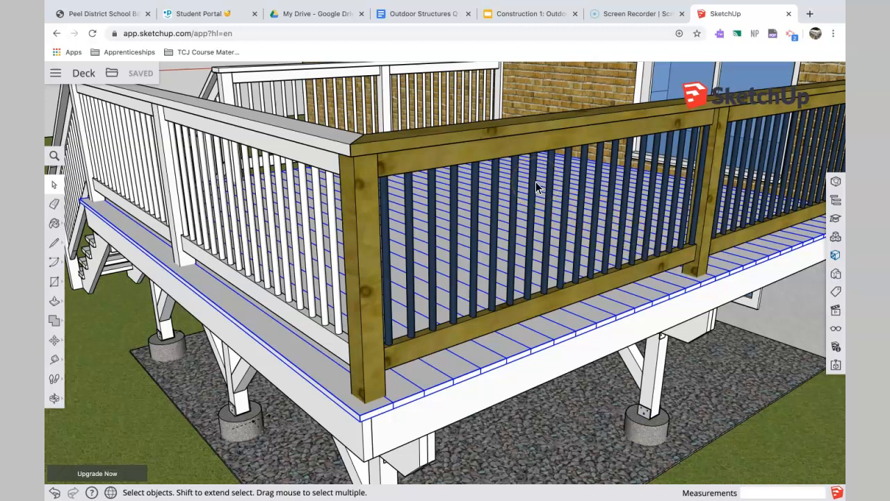
{"action": "mouse_move", "coordinate": [484, 233]}
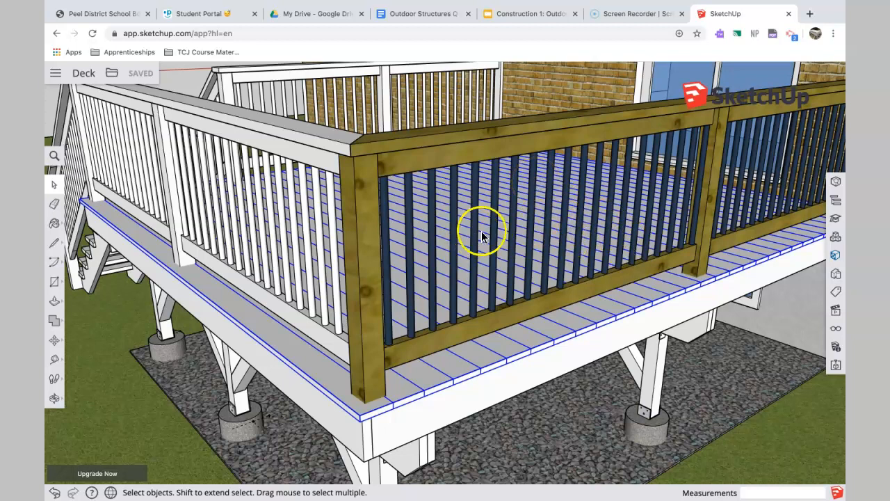
{"action": "mouse_move", "coordinate": [545, 225]}
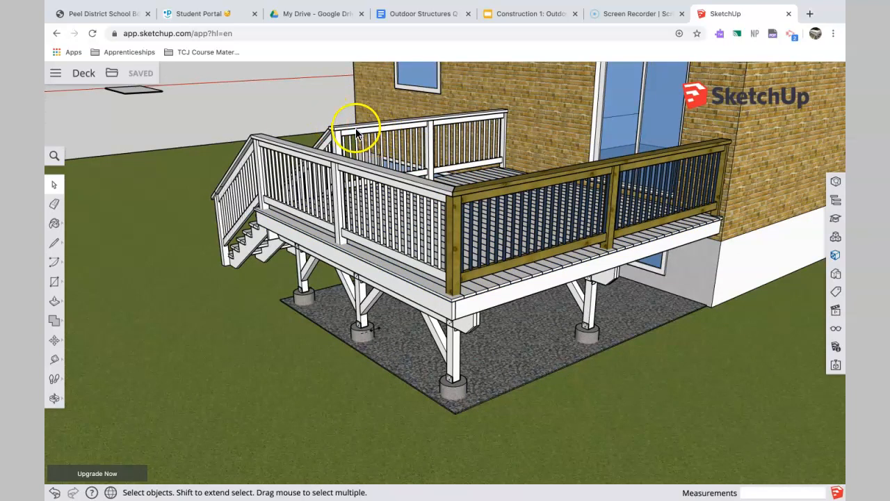
{"action": "left_click_drag", "start_coordinate": [359, 128], "coordinate": [424, 156]}
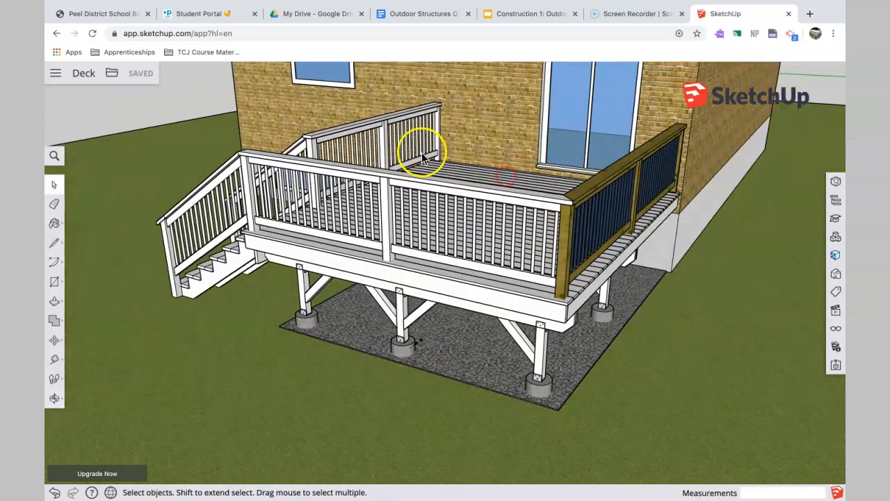
{"action": "left_click_drag", "start_coordinate": [431, 167], "coordinate": [434, 174]}
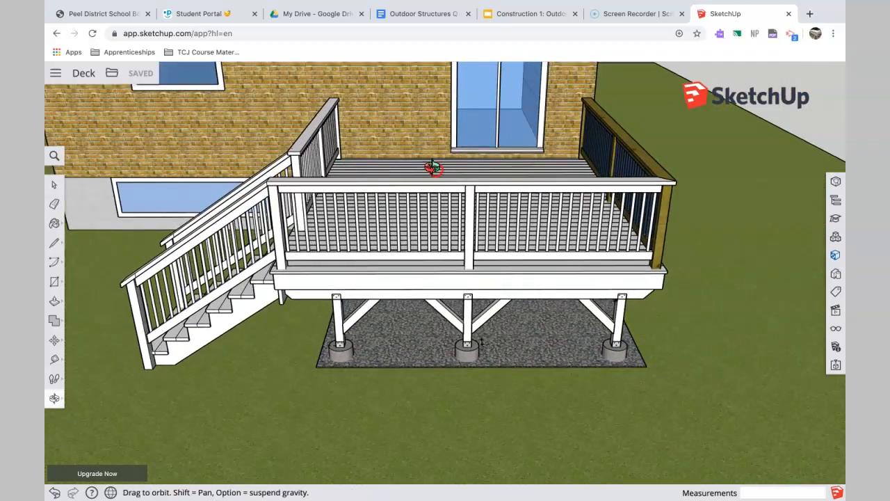
{"action": "left_click_drag", "start_coordinate": [434, 167], "coordinate": [275, 299]}
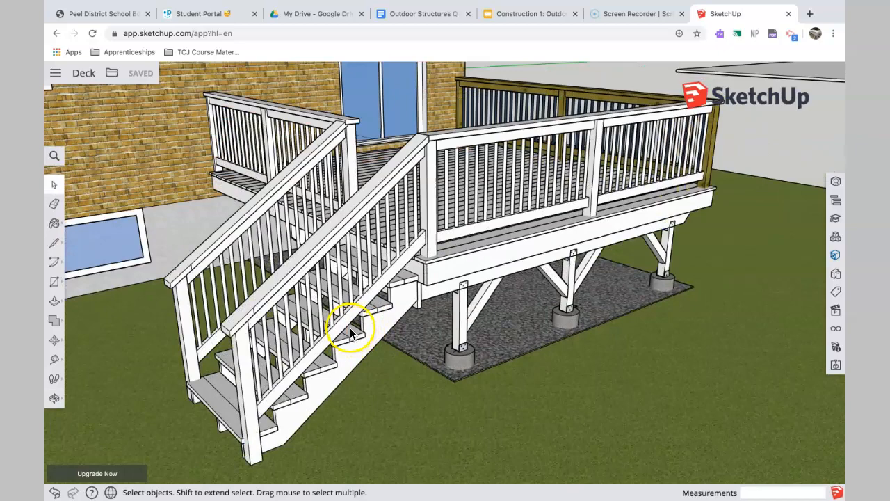
{"action": "left_click_drag", "start_coordinate": [348, 332], "coordinate": [431, 285]}
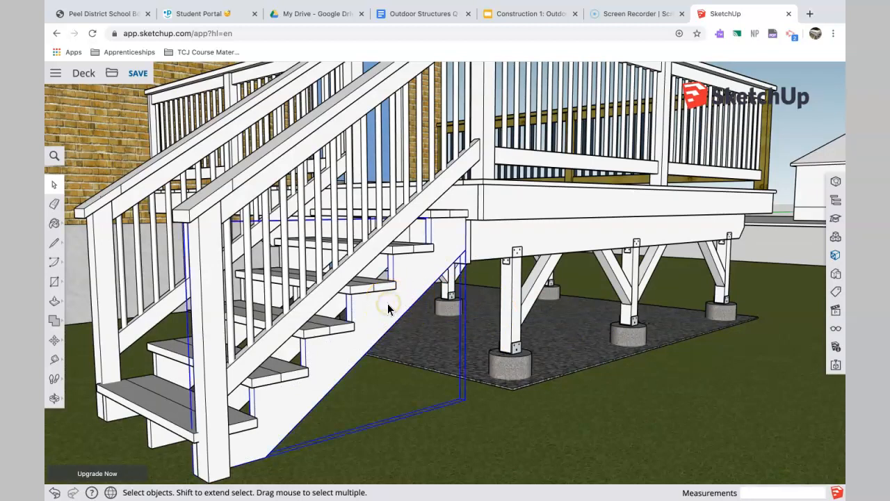
{"action": "mouse_move", "coordinate": [462, 338]}
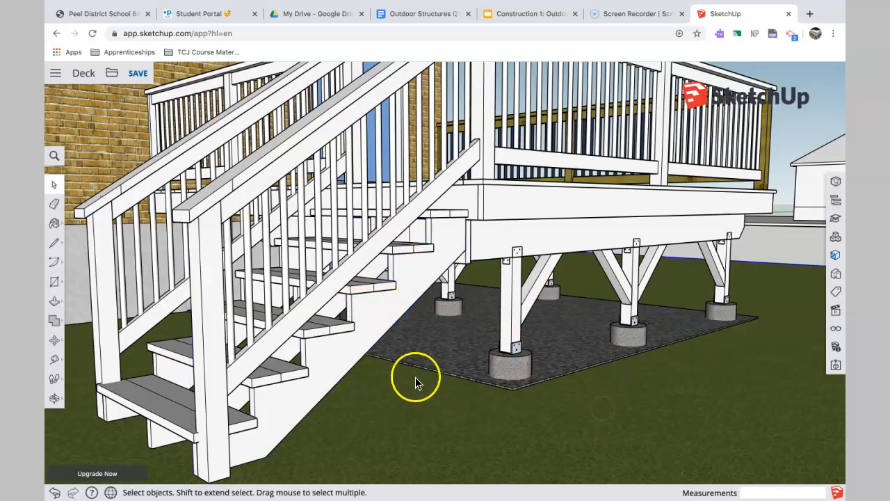
{"action": "left_click_drag", "start_coordinate": [414, 378], "coordinate": [496, 361]}
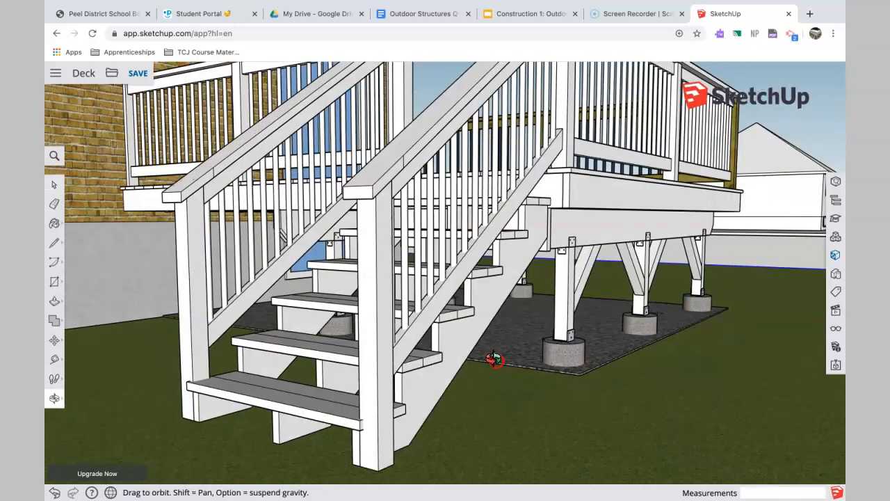
{"action": "left_click_drag", "start_coordinate": [494, 359], "coordinate": [383, 341]}
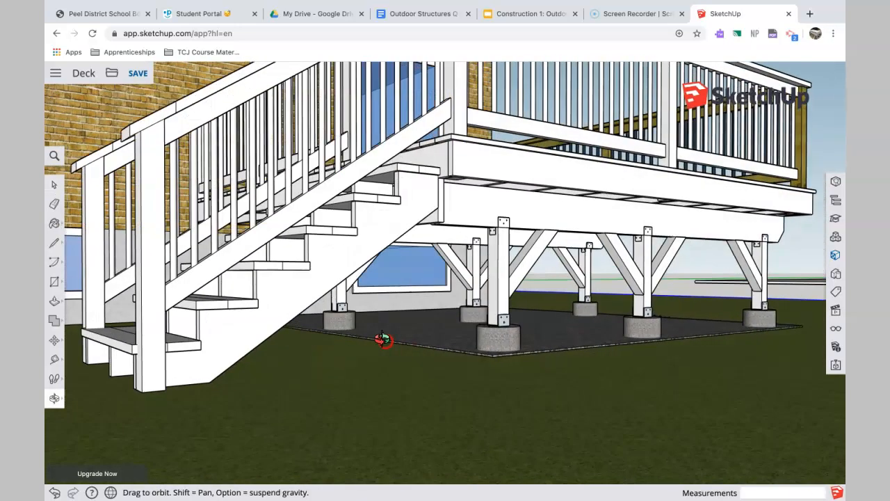
{"action": "left_click_drag", "start_coordinate": [382, 340], "coordinate": [438, 336]}
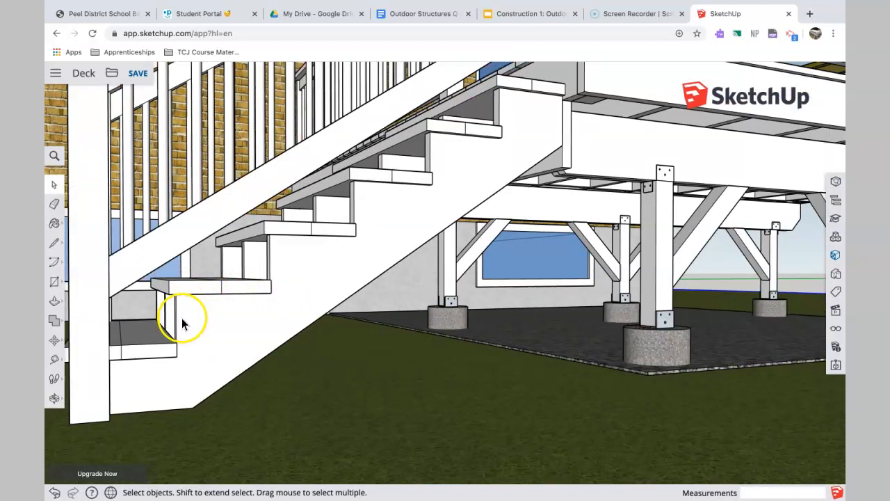
{"action": "left_click_drag", "start_coordinate": [184, 323], "coordinate": [132, 375]}
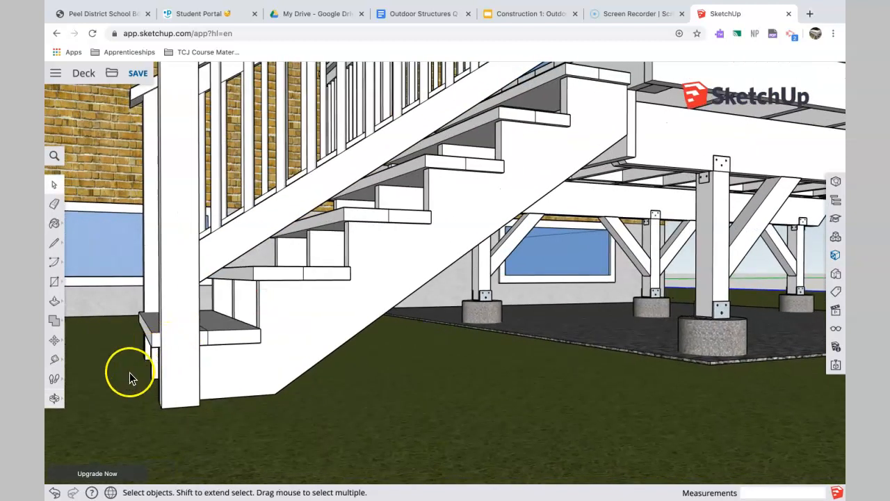
{"action": "mouse_move", "coordinate": [262, 327]}
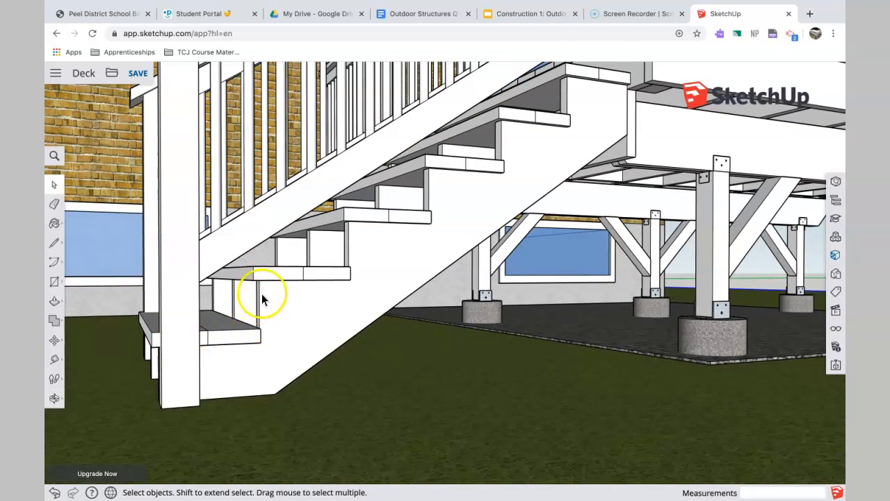
{"action": "mouse_move", "coordinate": [334, 270]}
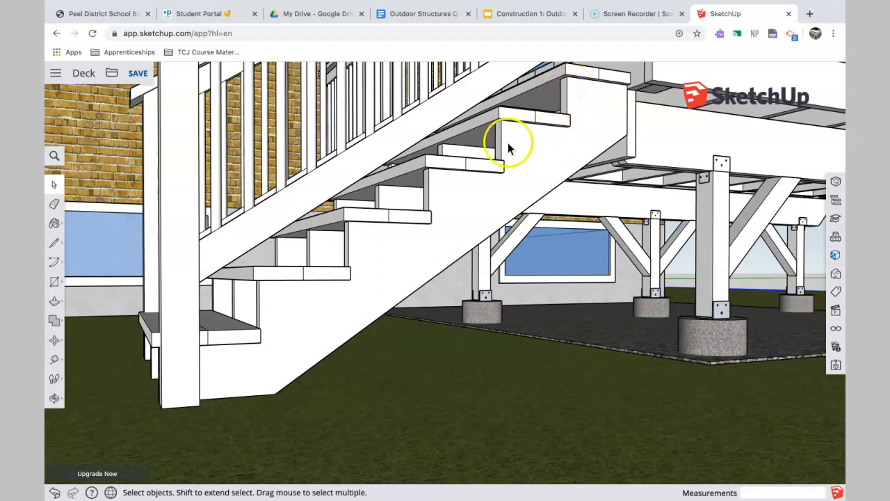
{"action": "mouse_move", "coordinate": [345, 236]}
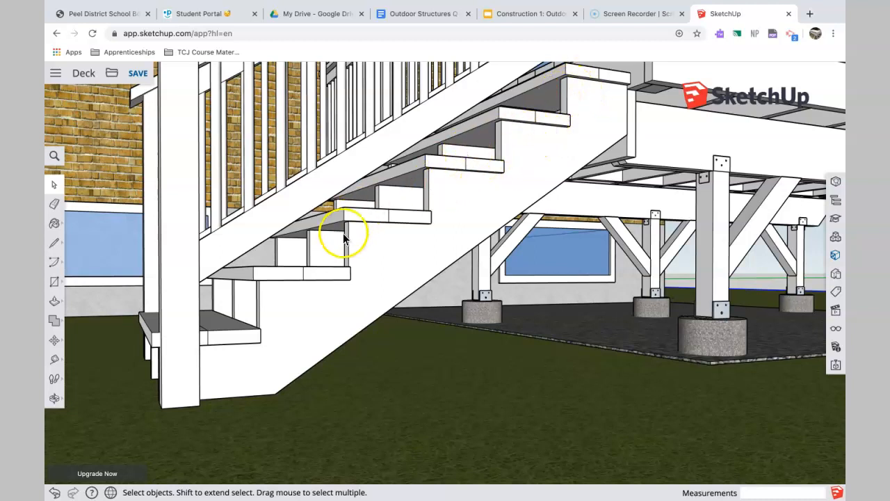
{"action": "mouse_move", "coordinate": [388, 236]}
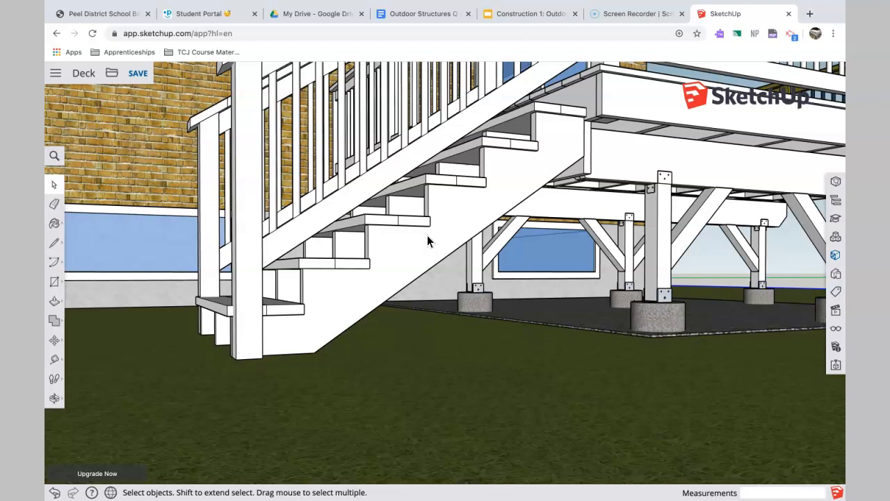
{"action": "left_click_drag", "start_coordinate": [429, 242], "coordinate": [438, 256]}
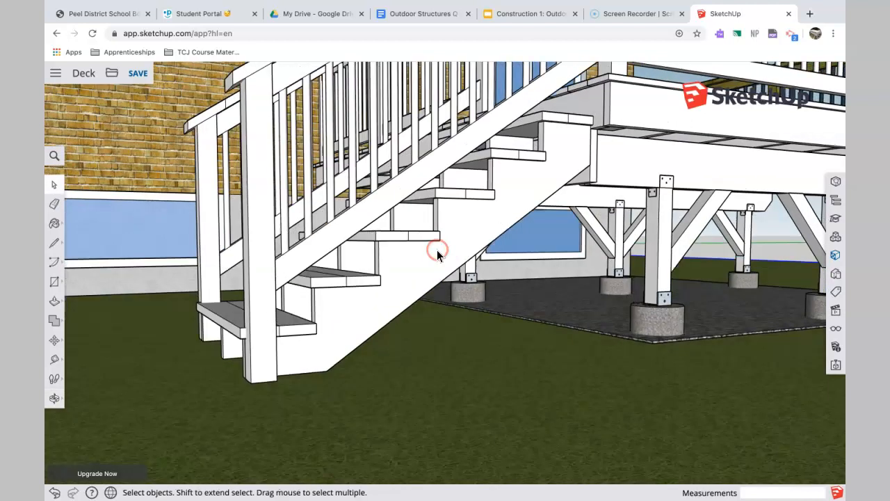
{"action": "mouse_move", "coordinate": [384, 281]}
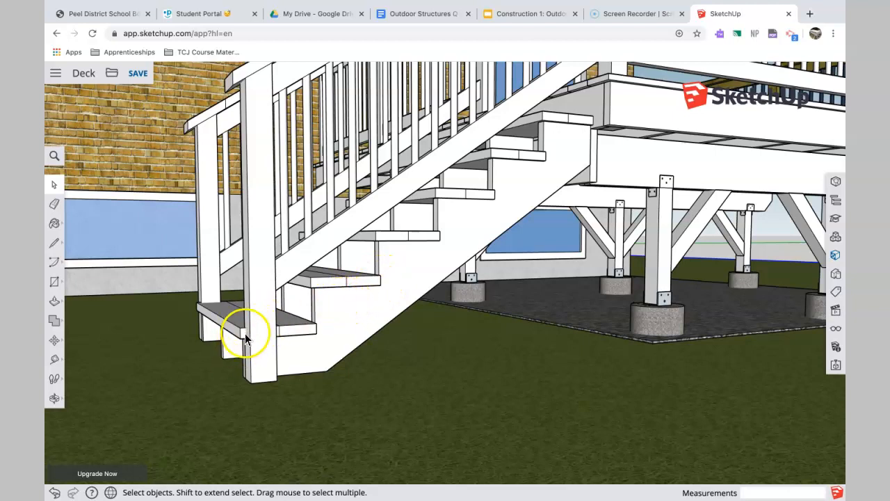
{"action": "mouse_move", "coordinate": [278, 306]}
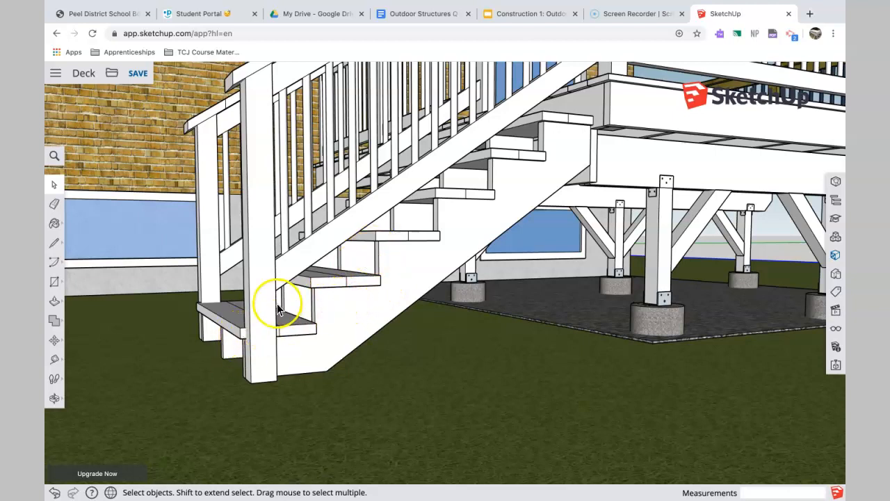
{"action": "mouse_move", "coordinate": [277, 309]}
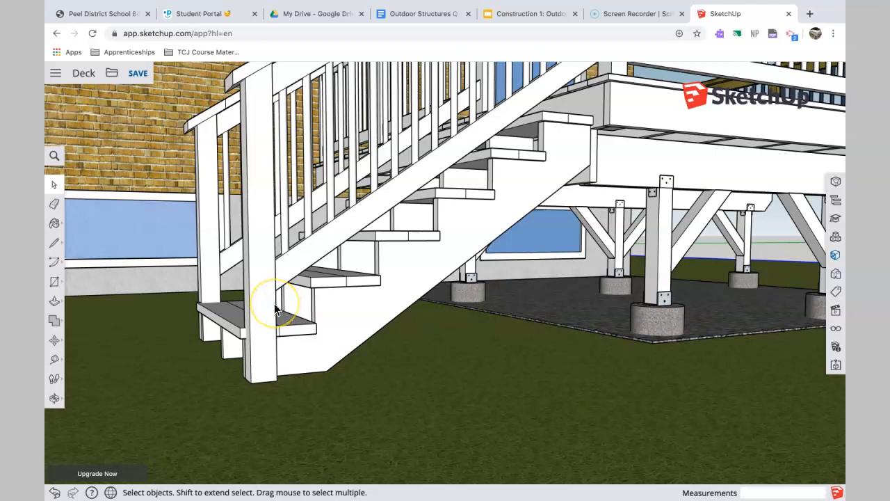
{"action": "mouse_move", "coordinate": [309, 278]}
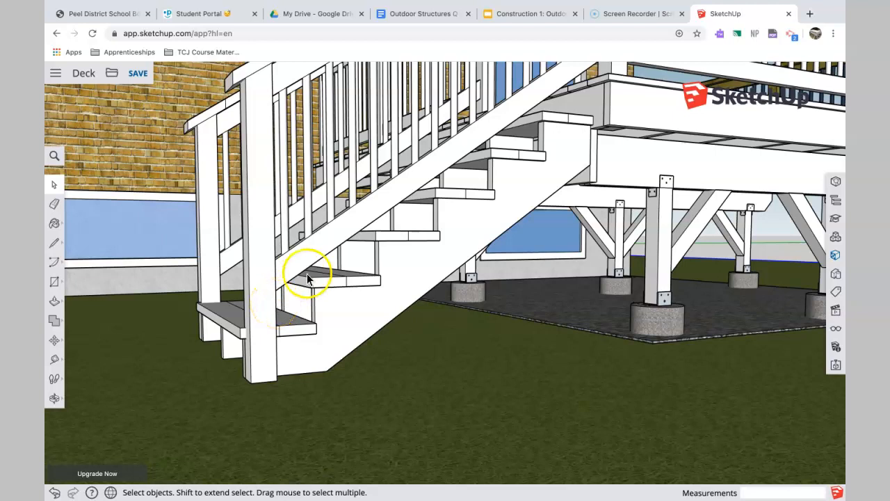
{"action": "mouse_move", "coordinate": [293, 291]}
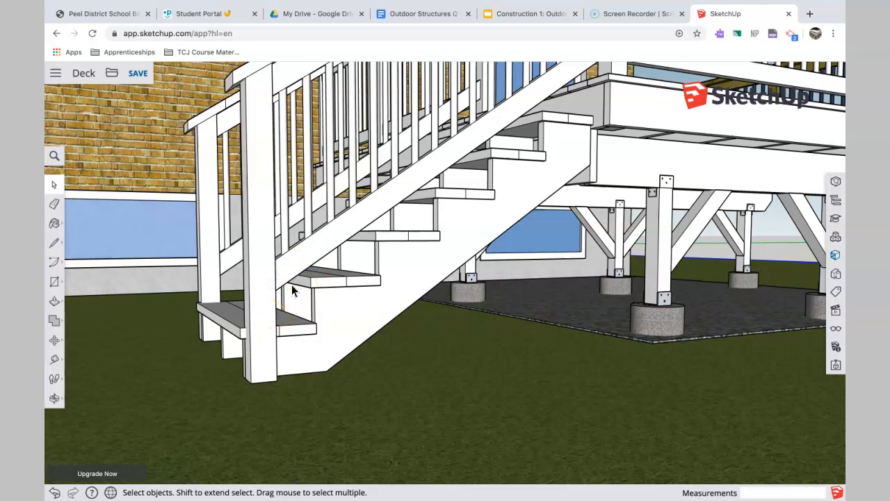
{"action": "mouse_move", "coordinate": [411, 253]}
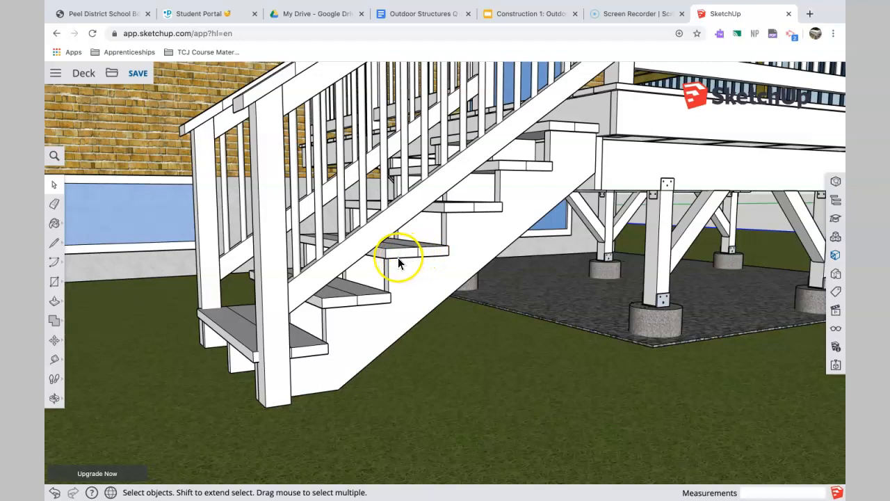
{"action": "left_click_drag", "start_coordinate": [400, 261], "coordinate": [515, 267]}
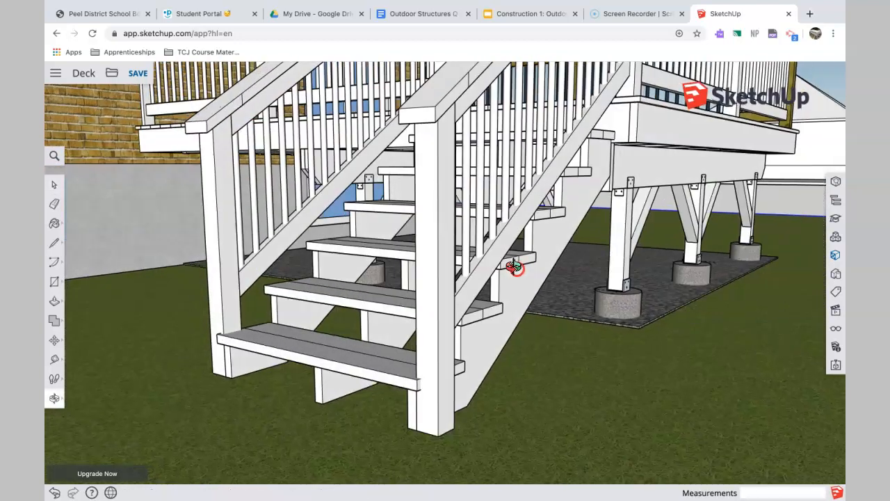
{"action": "left_click_drag", "start_coordinate": [515, 267], "coordinate": [406, 262]}
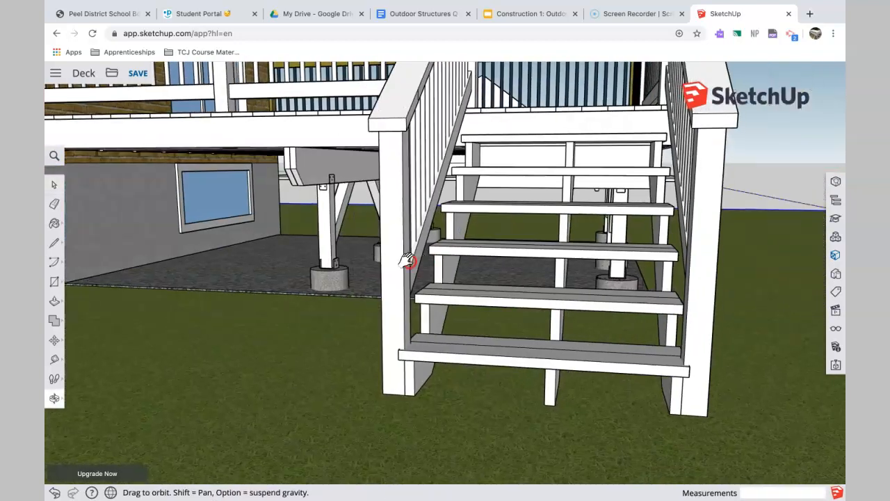
{"action": "left_click_drag", "start_coordinate": [406, 262], "coordinate": [512, 244]}
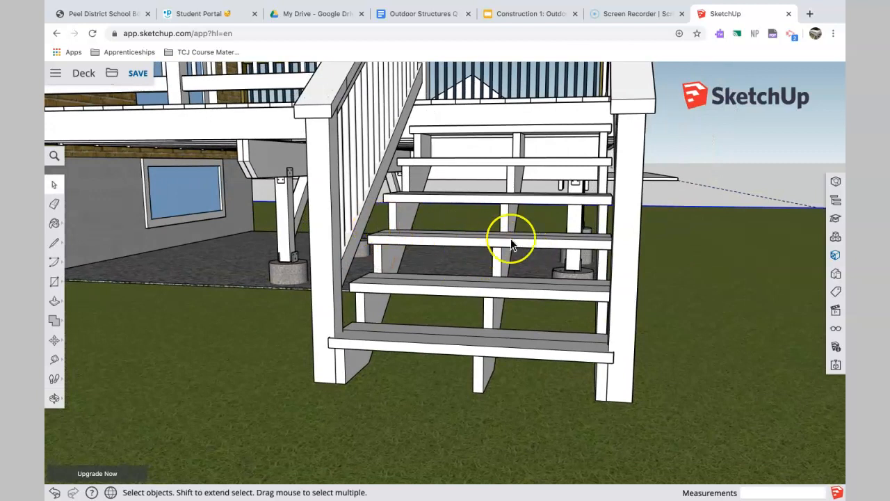
{"action": "left_click_drag", "start_coordinate": [512, 239], "coordinate": [530, 262]}
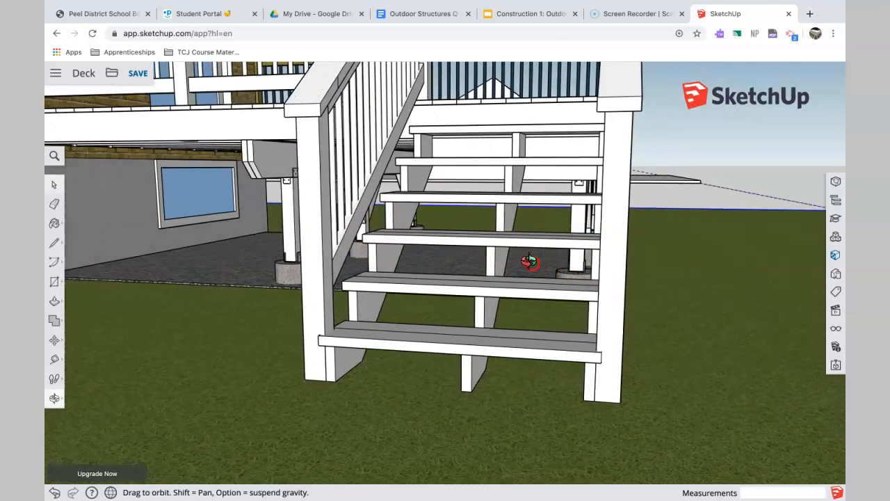
{"action": "left_click_drag", "start_coordinate": [528, 262], "coordinate": [429, 362]}
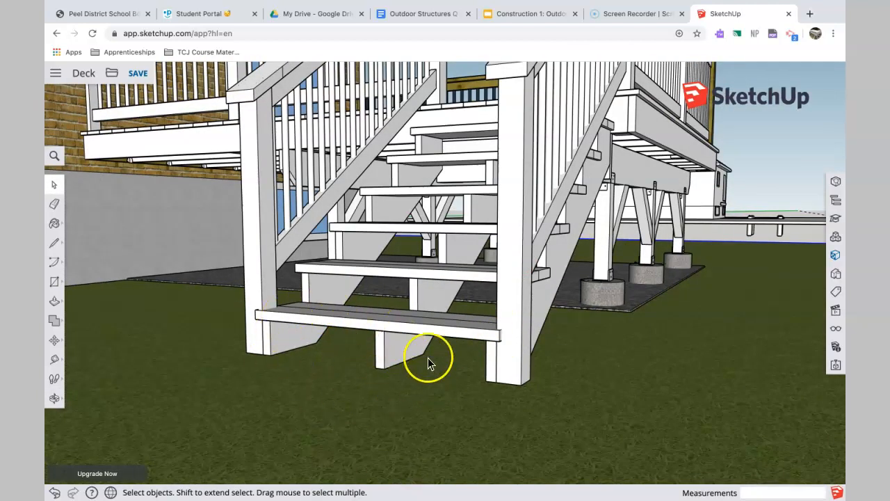
{"action": "mouse_move", "coordinate": [386, 350]}
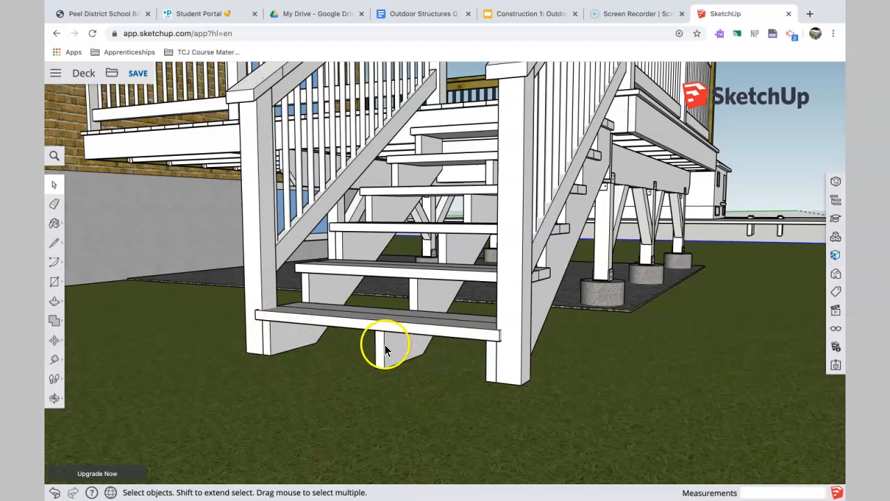
{"action": "mouse_move", "coordinate": [518, 206]}
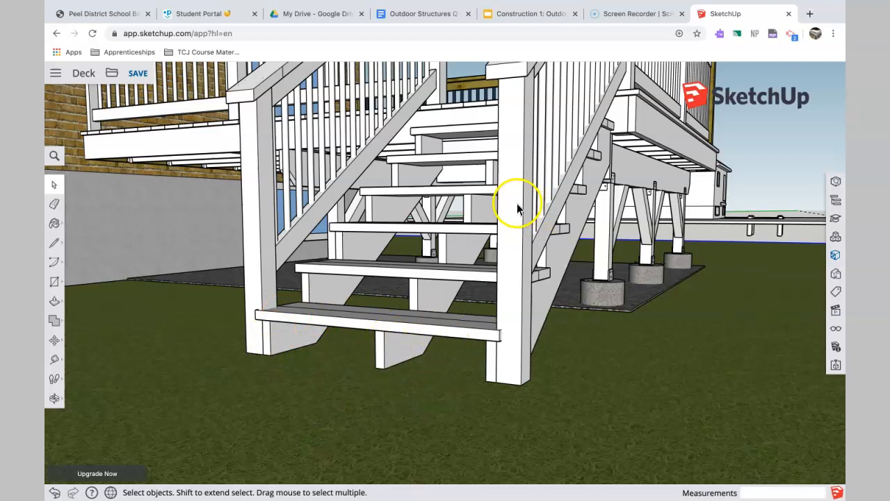
{"action": "mouse_move", "coordinate": [550, 276]}
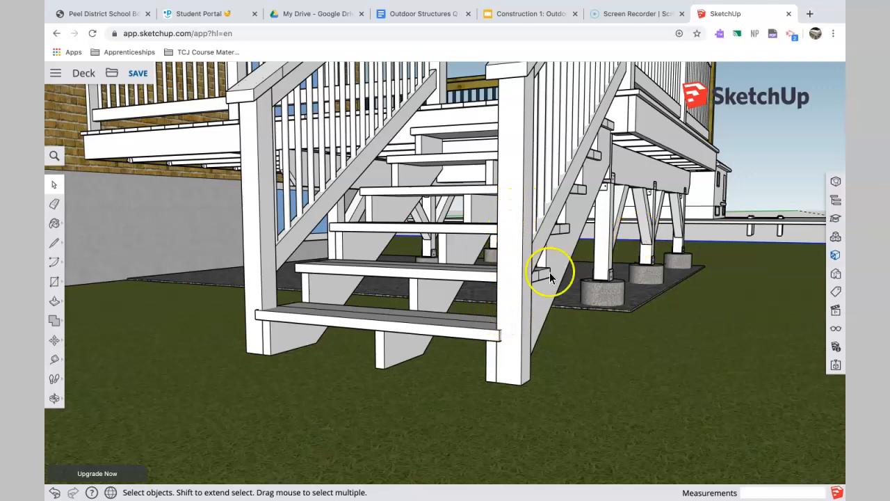
{"action": "mouse_move", "coordinate": [508, 257]}
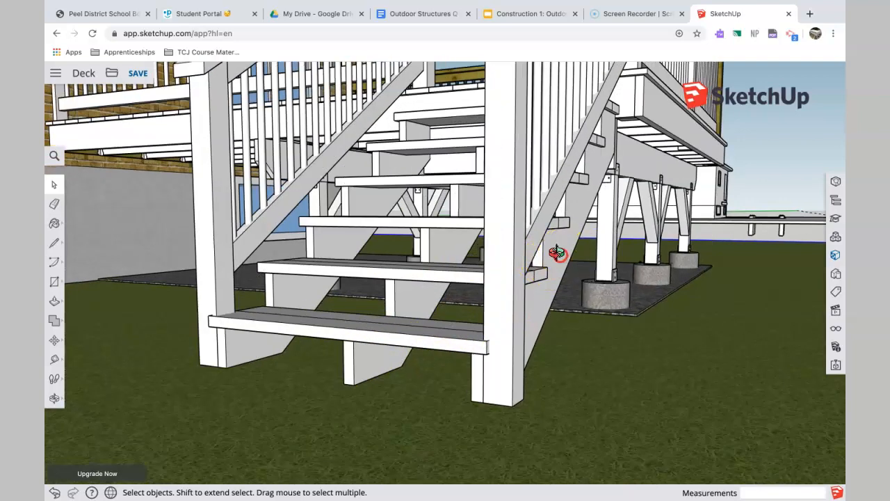
Step: Orbit from the stairs around the whole deck and close in on the decking board ends over the rim board
{"action": "left_click_drag", "start_coordinate": [557, 253], "coordinate": [487, 288]}
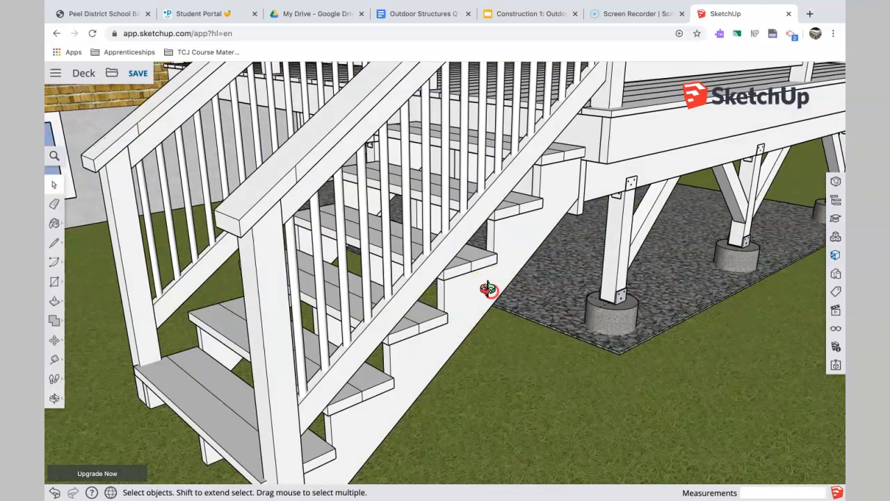
{"action": "left_click_drag", "start_coordinate": [489, 291], "coordinate": [531, 275]}
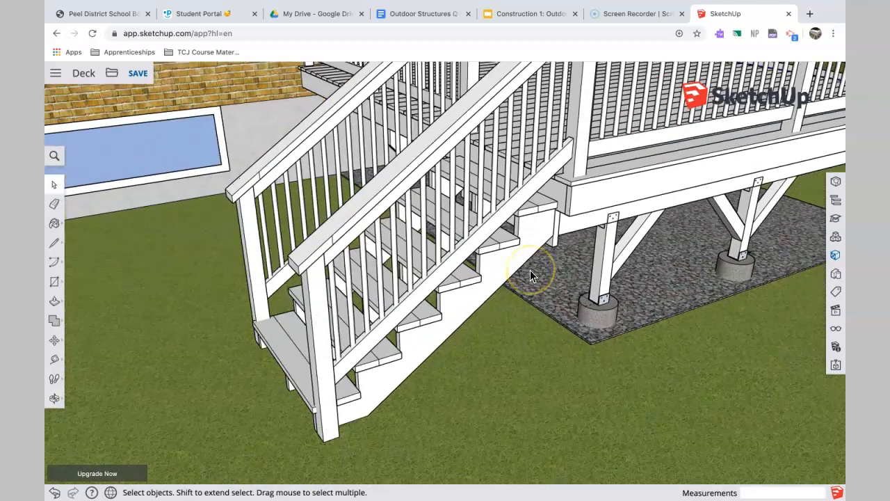
{"action": "left_click_drag", "start_coordinate": [529, 275], "coordinate": [473, 258]}
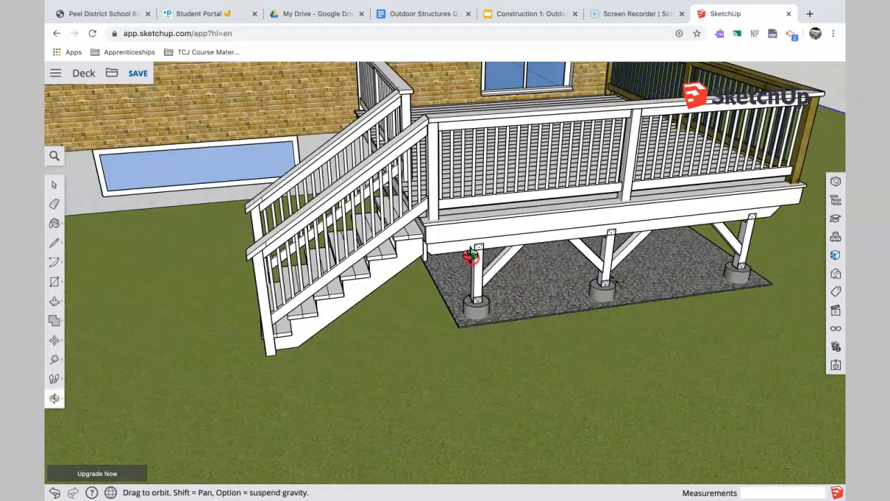
{"action": "left_click_drag", "start_coordinate": [470, 257], "coordinate": [665, 243]}
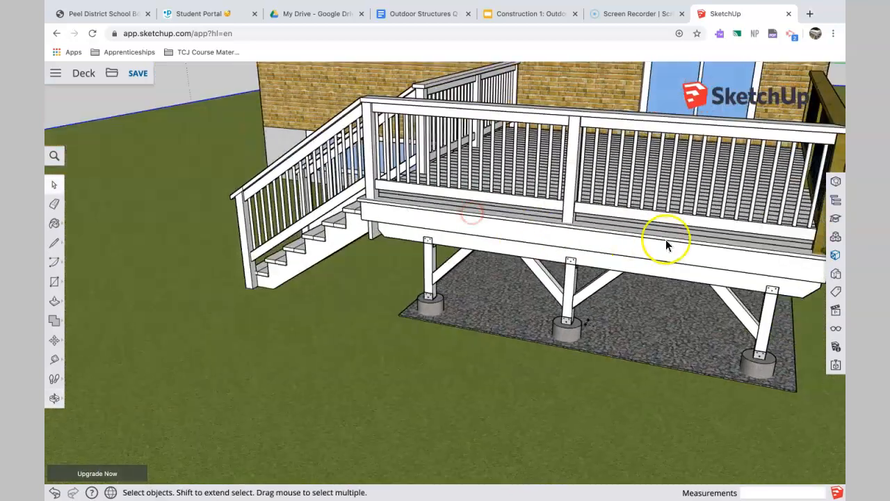
{"action": "left_click_drag", "start_coordinate": [668, 239], "coordinate": [501, 230]}
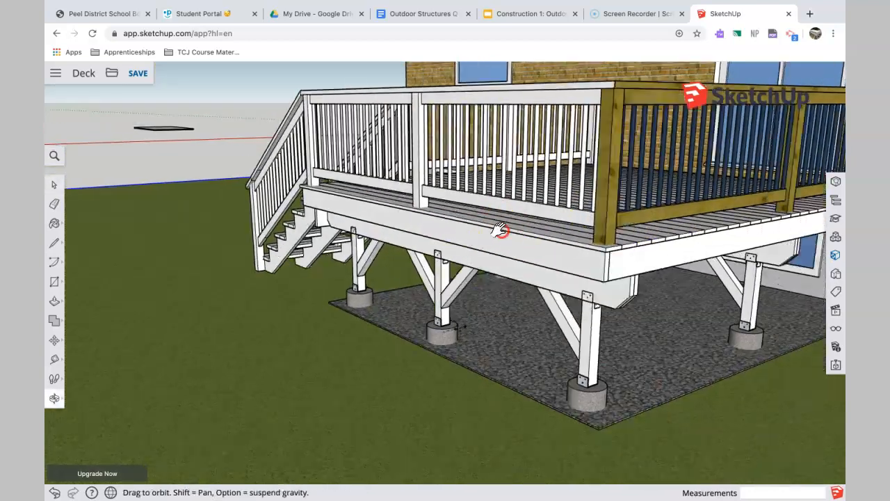
{"action": "left_click_drag", "start_coordinate": [499, 230], "coordinate": [600, 137]}
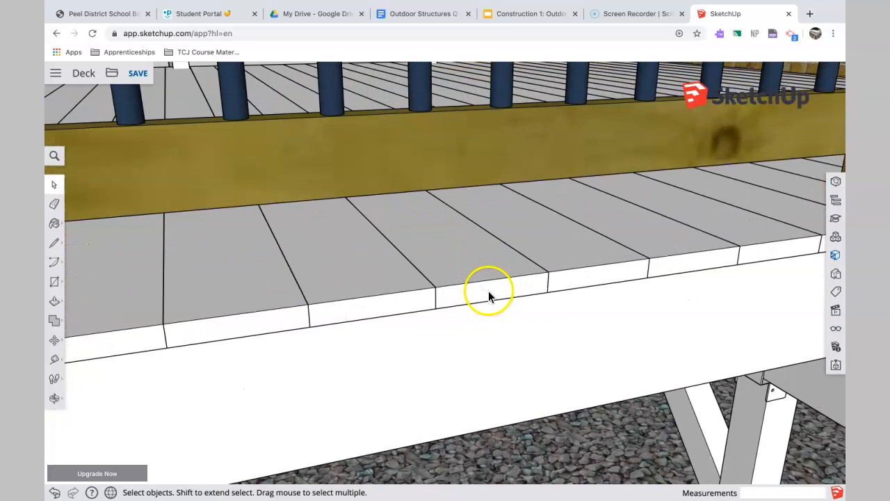
Step: Start a Tape Measure from a deck board corner to read the 5 1/2 inch board width
{"action": "left_click_drag", "start_coordinate": [487, 292], "coordinate": [501, 283]}
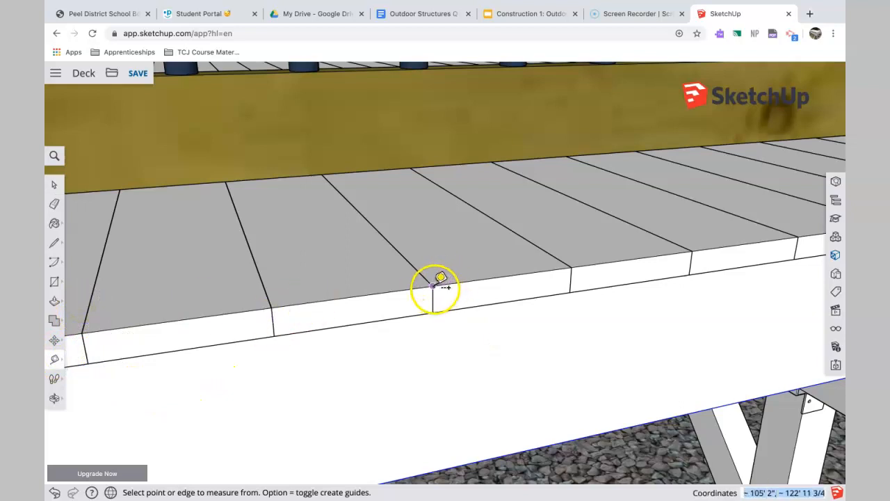
{"action": "left_click", "coordinate": [434, 287]}
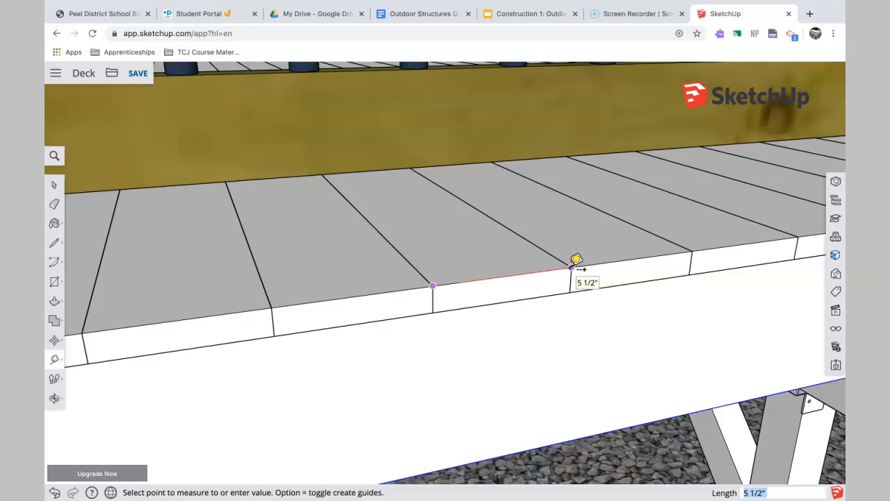
{"action": "mouse_move", "coordinate": [434, 288]}
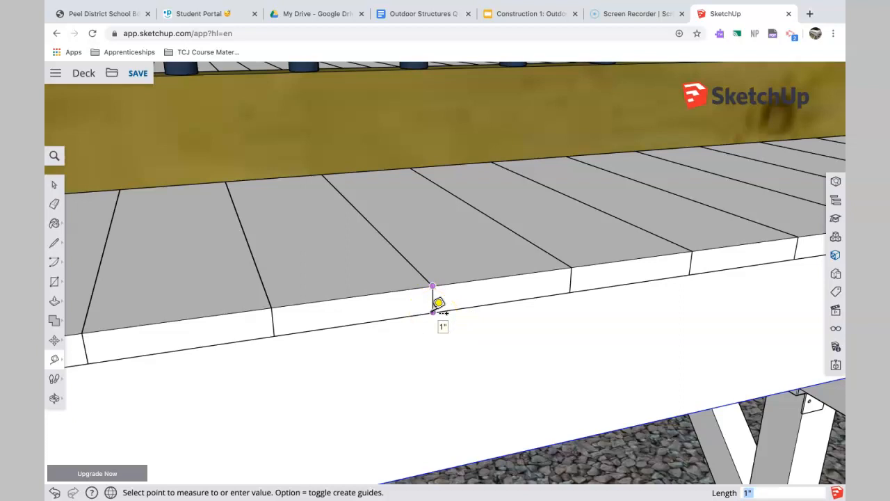
{"action": "mouse_move", "coordinate": [576, 267]}
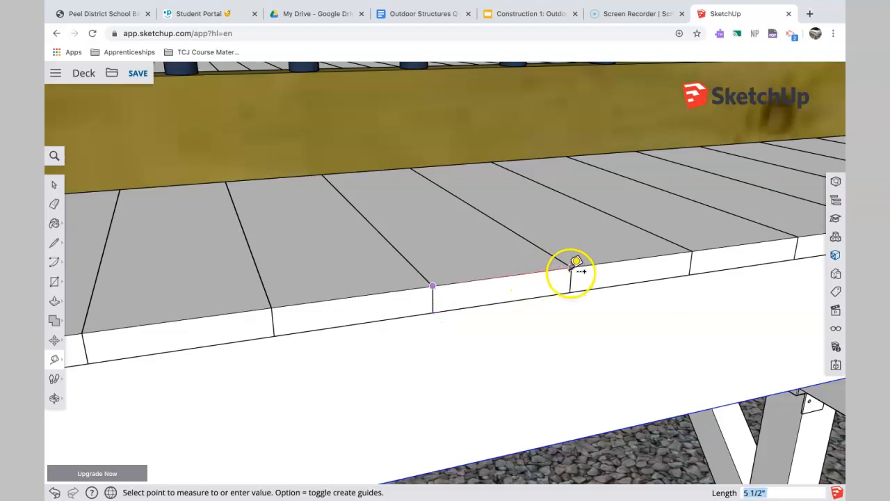
{"action": "mouse_move", "coordinate": [439, 301]}
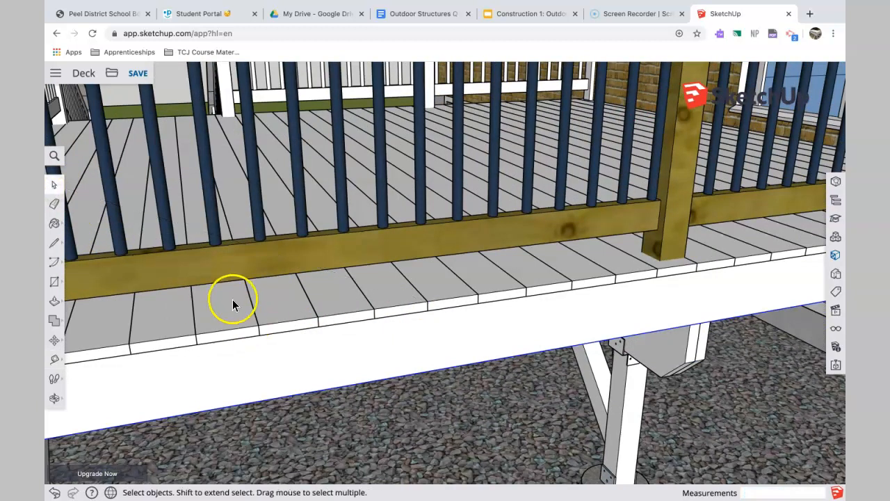
Step: Orbit along the side rim to inspect the decking overhang at the corner
{"action": "left_click_drag", "start_coordinate": [234, 305], "coordinate": [252, 364]}
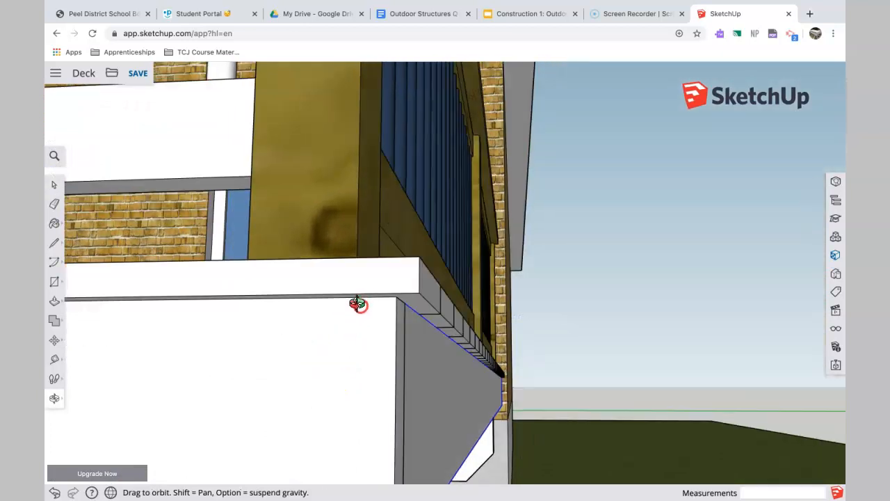
{"action": "left_click_drag", "start_coordinate": [359, 304], "coordinate": [358, 281]}
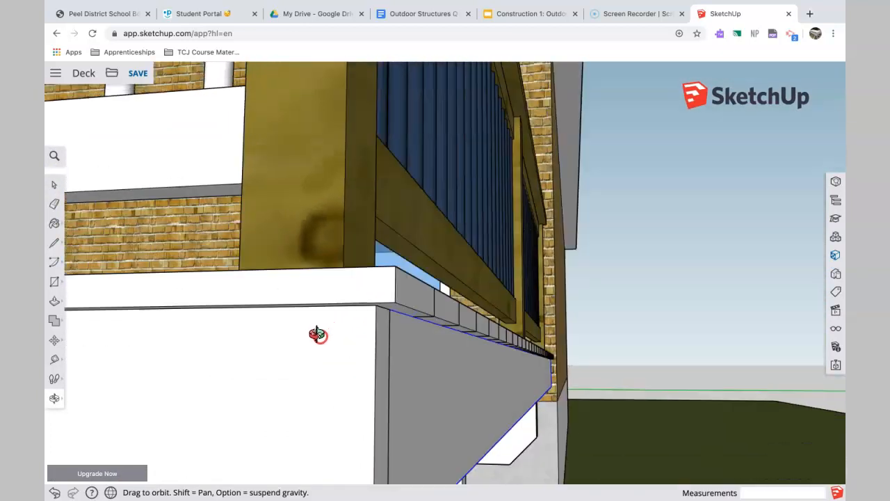
{"action": "left_click_drag", "start_coordinate": [317, 333], "coordinate": [325, 355]}
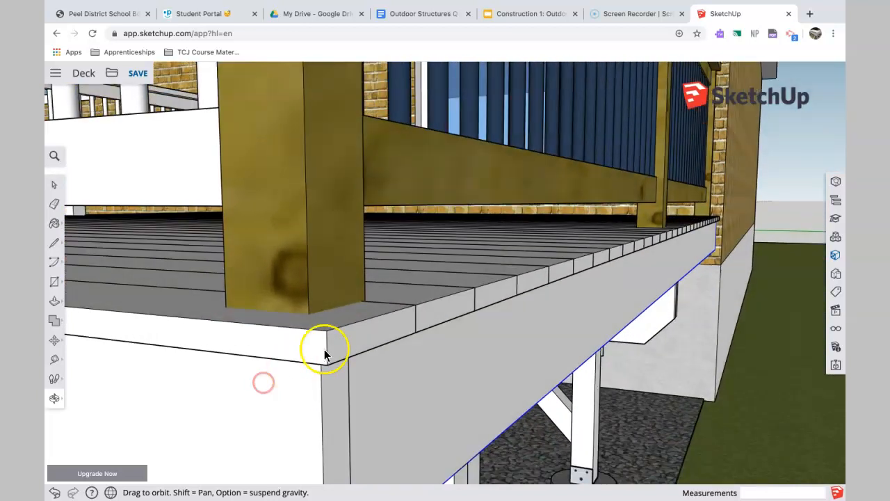
{"action": "left_click_drag", "start_coordinate": [327, 350], "coordinate": [382, 323]}
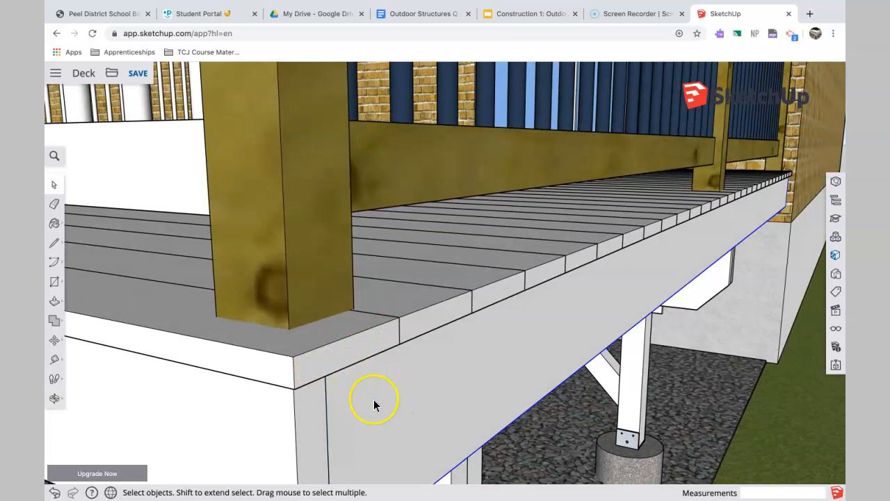
{"action": "mouse_move", "coordinate": [550, 390]}
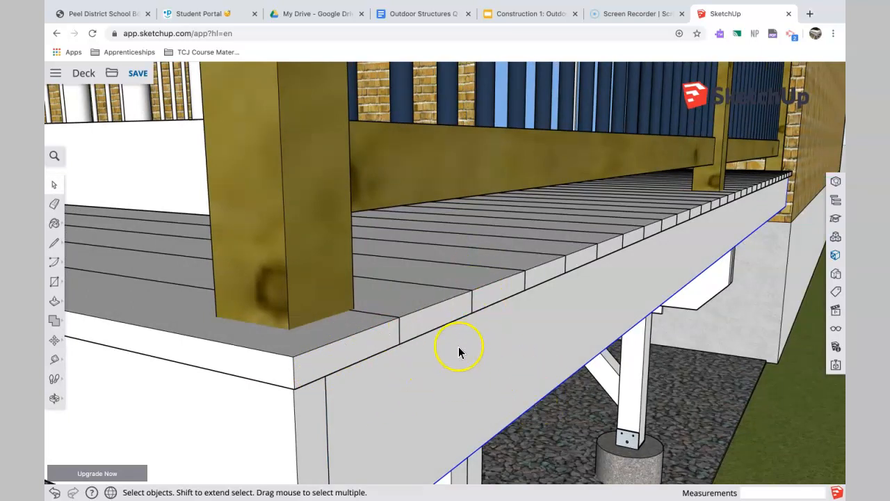
Step: Pull back and rotate to show the full deck from its outer corner
{"action": "left_click_drag", "start_coordinate": [459, 350], "coordinate": [487, 313]}
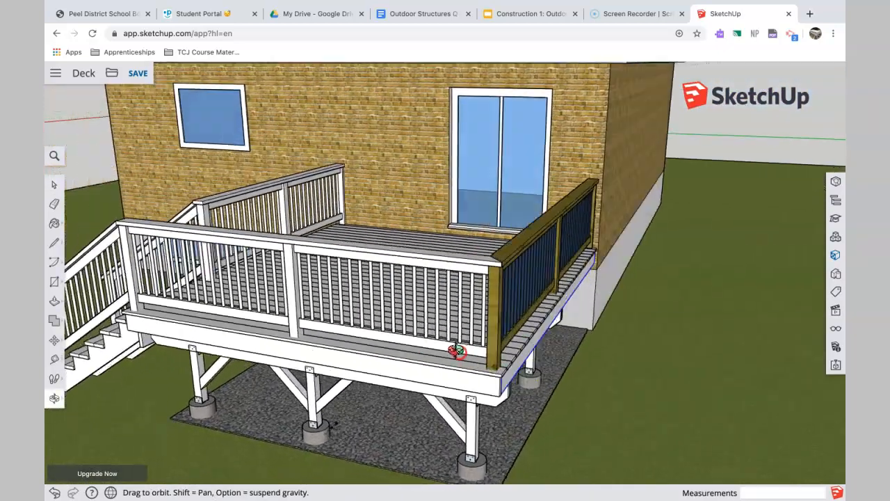
{"action": "left_click_drag", "start_coordinate": [459, 350], "coordinate": [448, 313]}
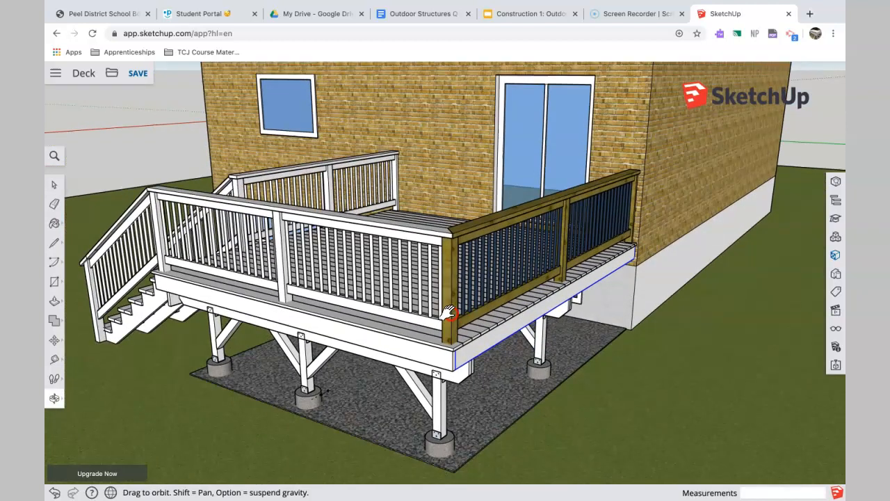